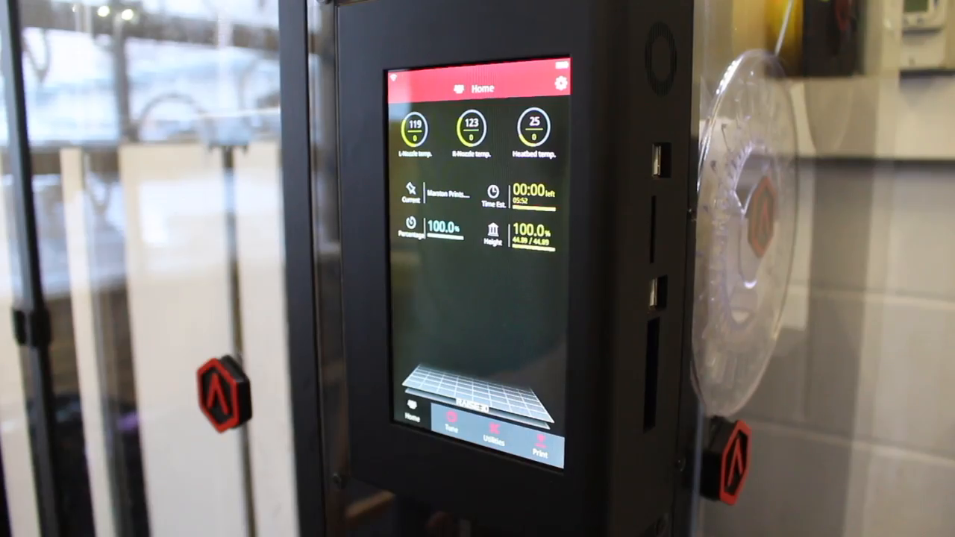
Step: Browse the print files in the printer's local storage from the touchscreen Print section
left_click(468, 425)
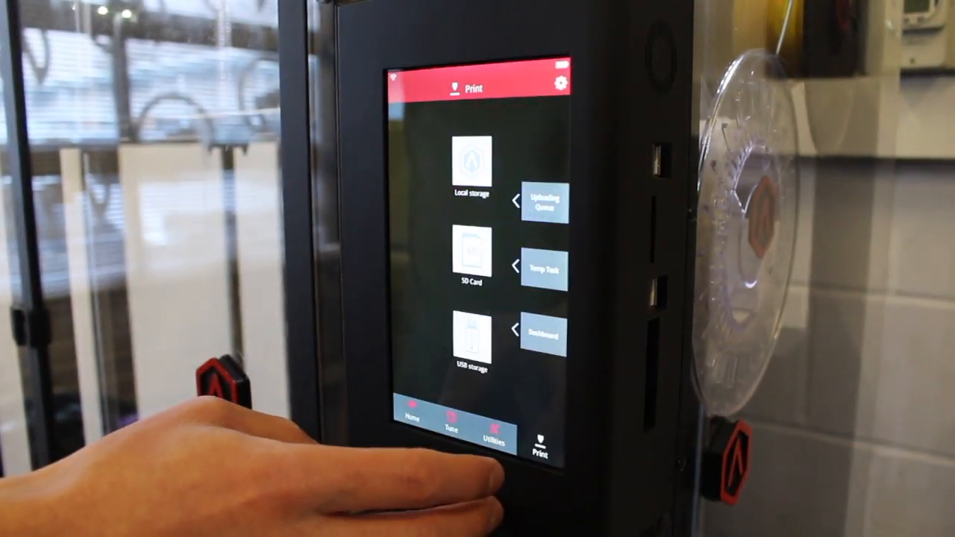
left_click(473, 161)
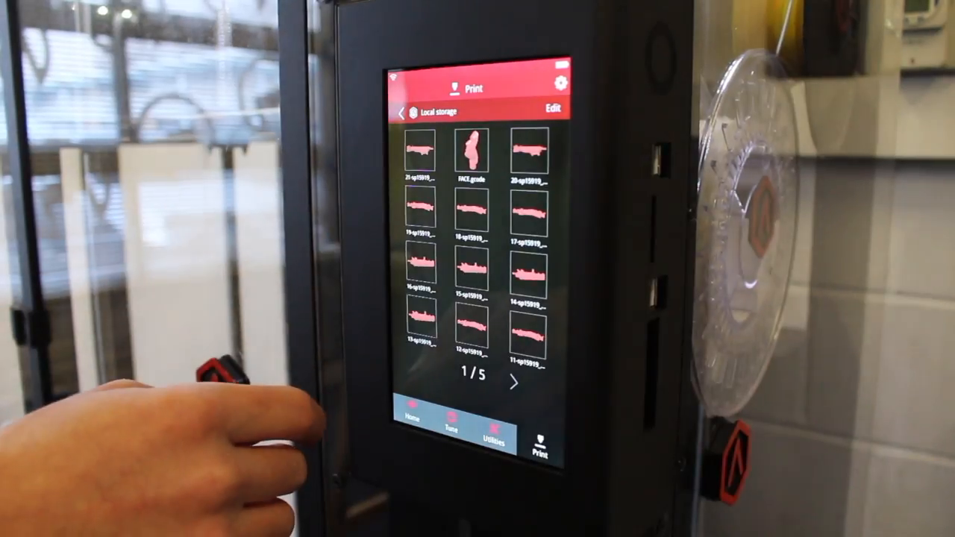
left_click(472, 152)
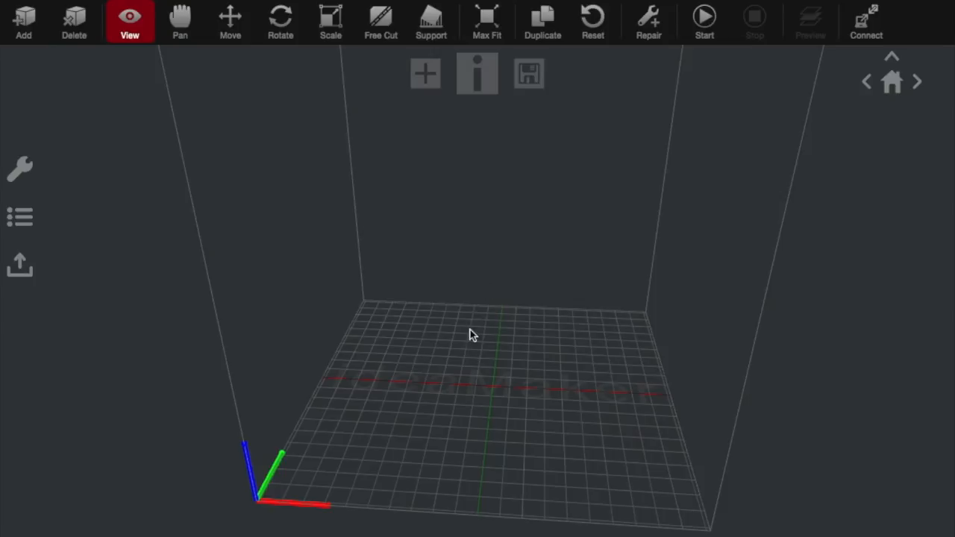
Step: Orbit around the loaded COLONEL_72k_v2 bust to inspect it from front, sides and back
left_click_drag(470, 334, 579, 336)
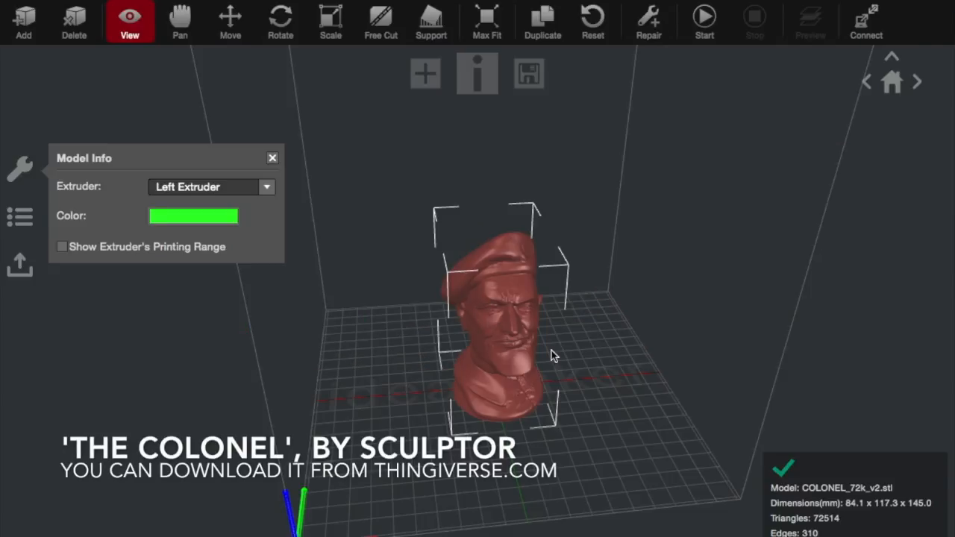
mouse_move(612, 420)
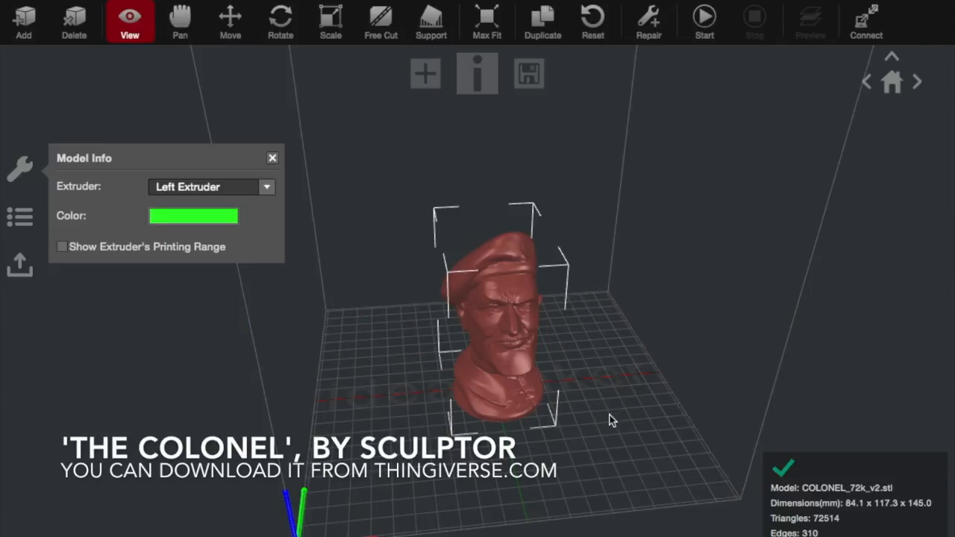
left_click_drag(612, 421, 492, 370)
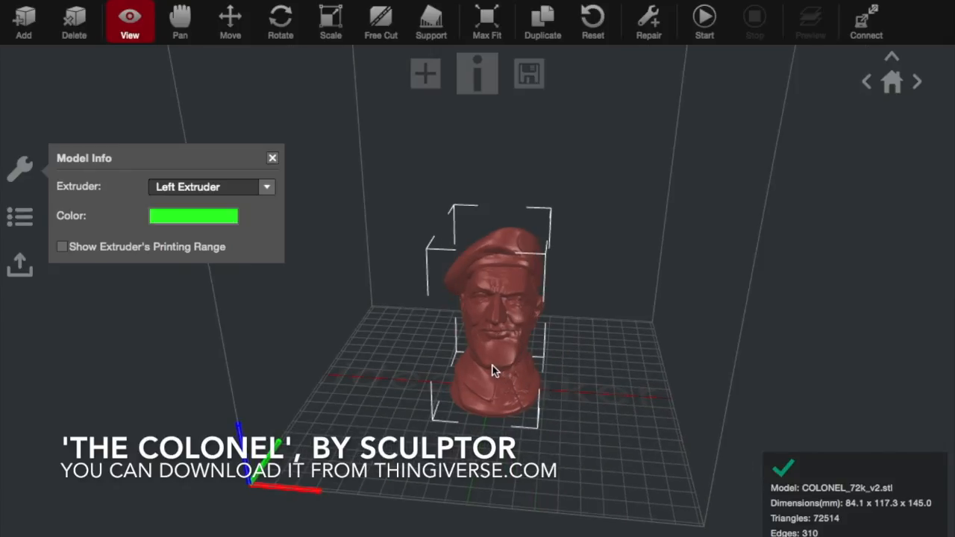
left_click_drag(493, 370, 346, 374)
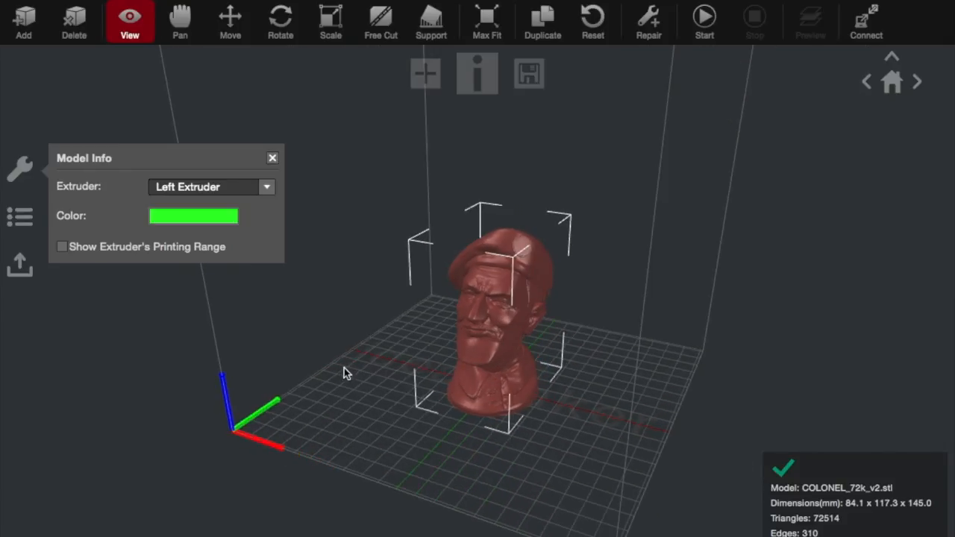
left_click_drag(347, 373, 576, 391)
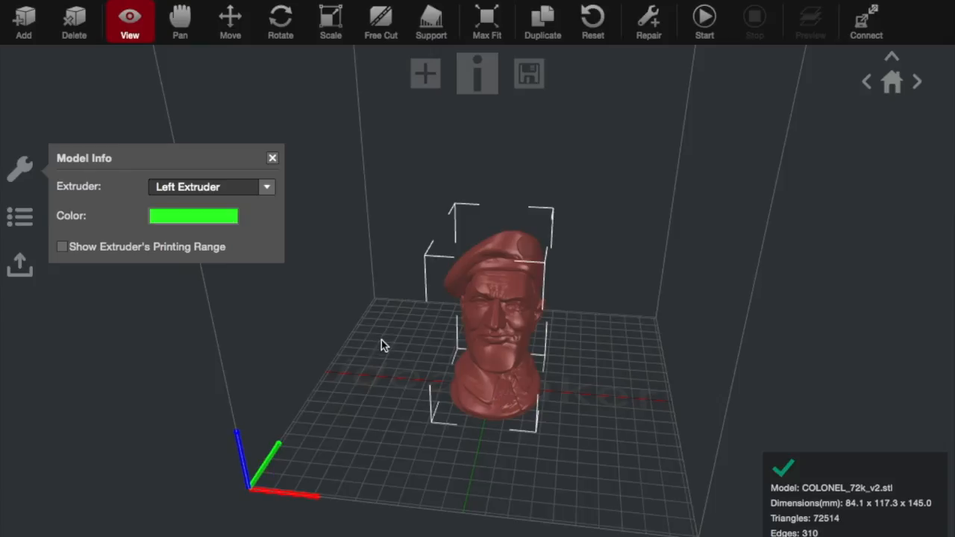
left_click_drag(380, 345, 492, 415)
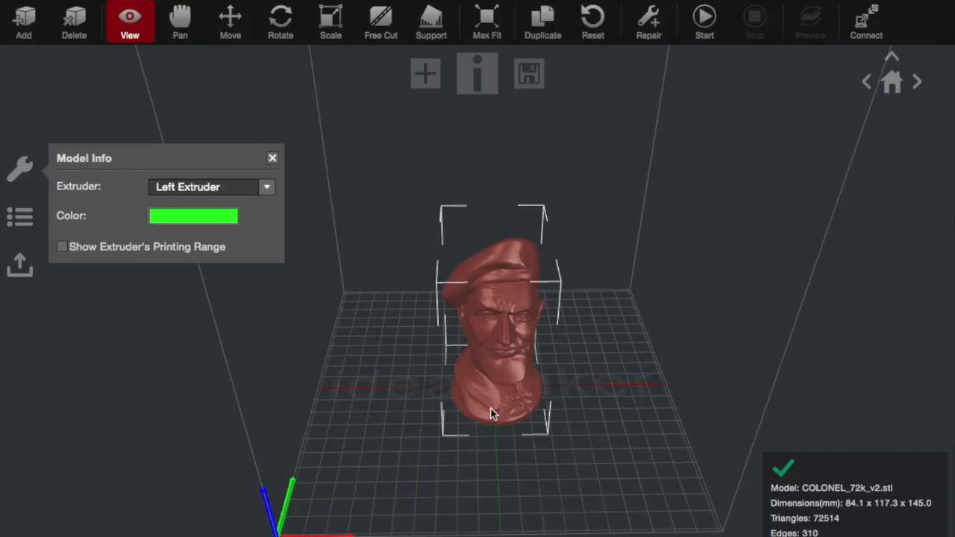
left_click_drag(493, 415, 582, 346)
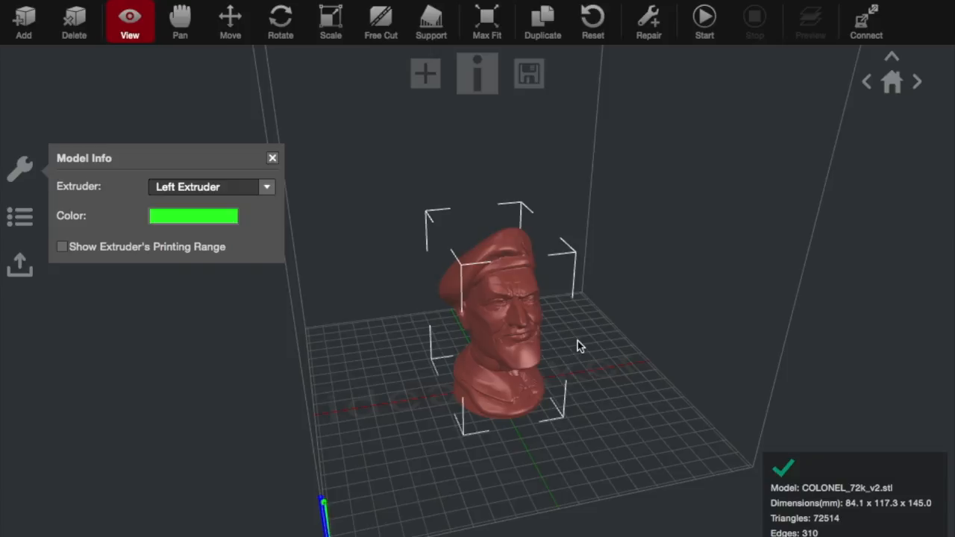
mouse_move(549, 367)
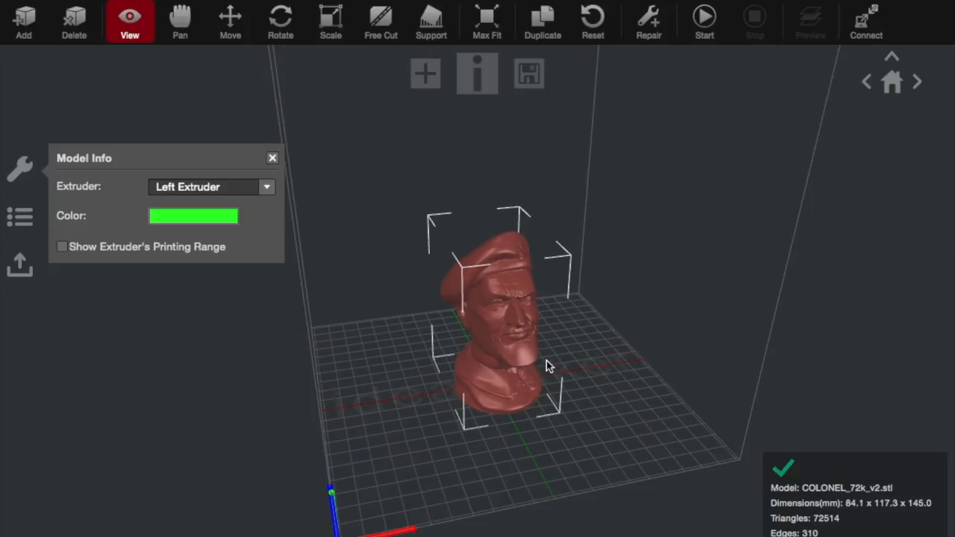
left_click_drag(549, 366, 451, 355)
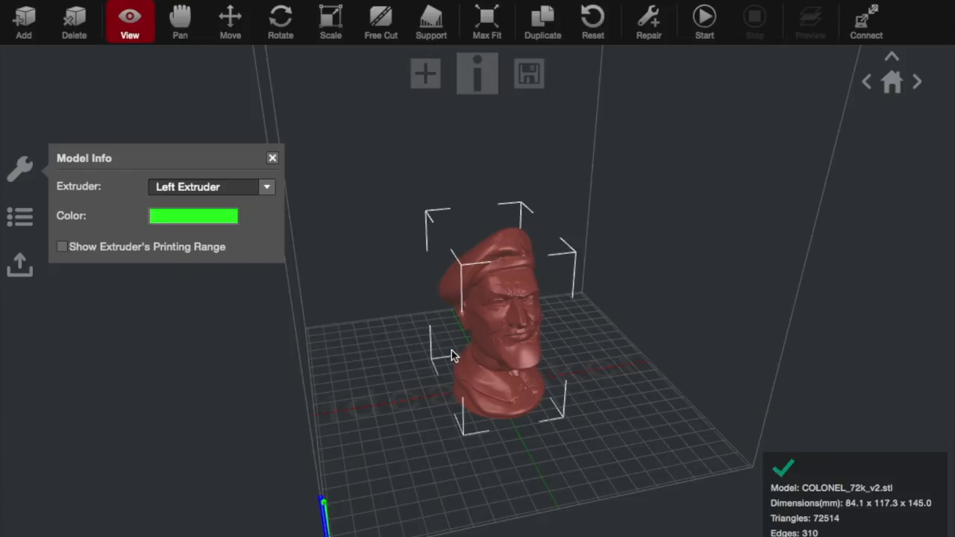
mouse_move(193, 191)
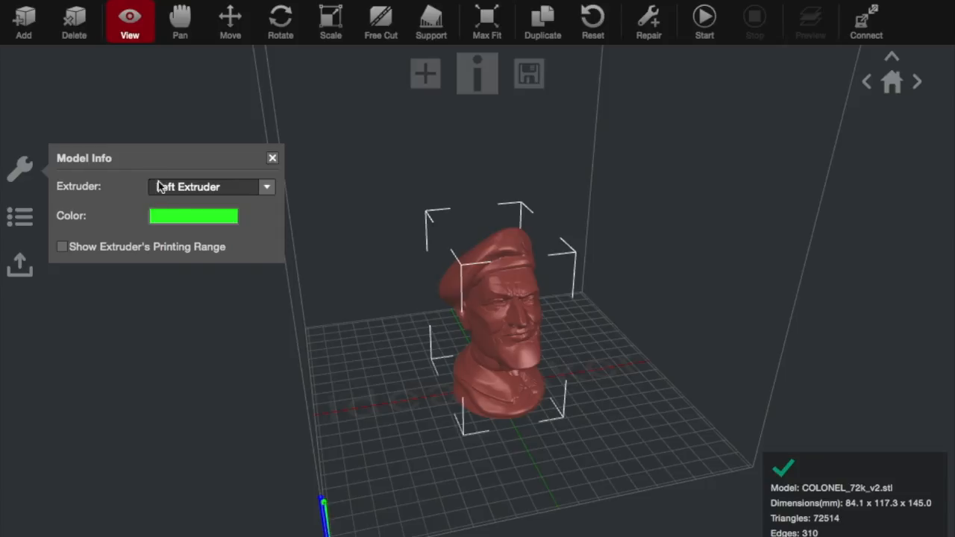
left_click(266, 187)
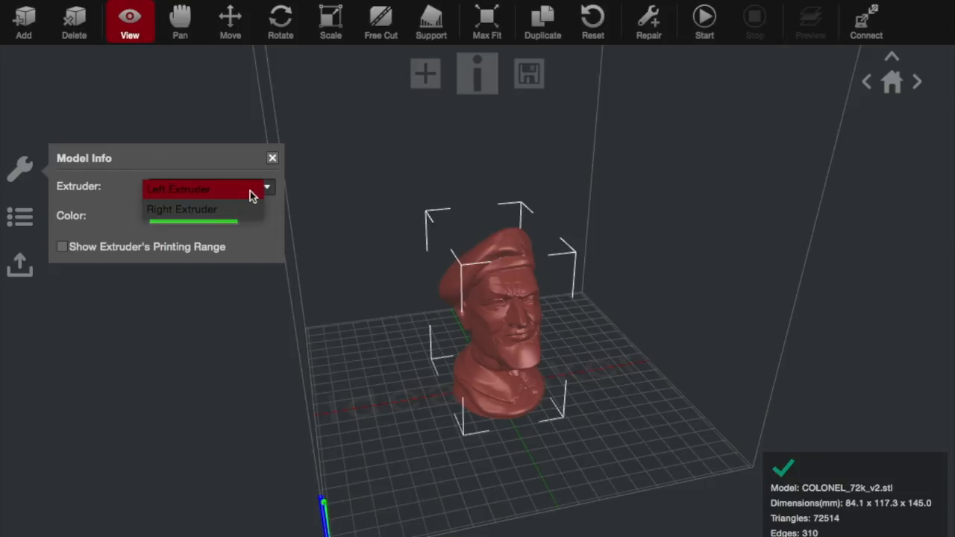
mouse_move(210, 211)
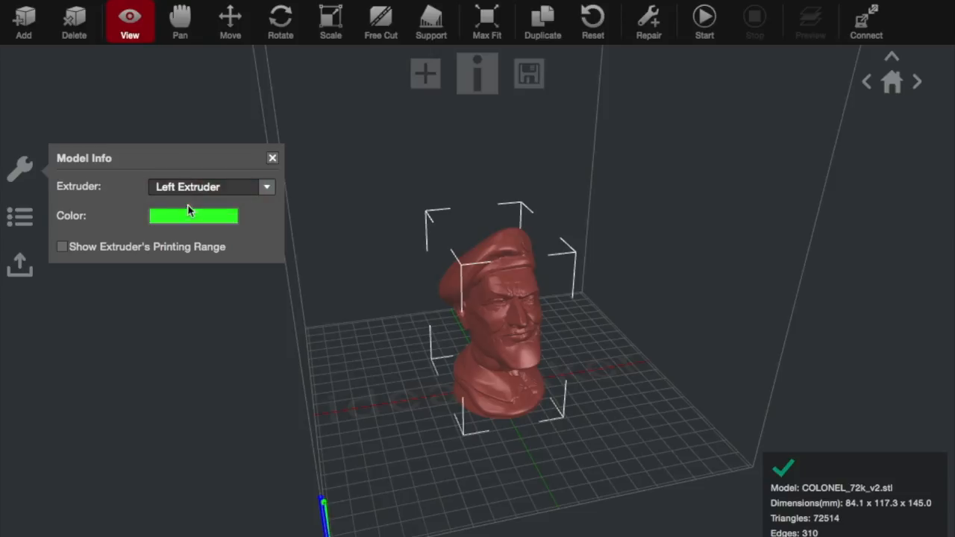
left_click(194, 215)
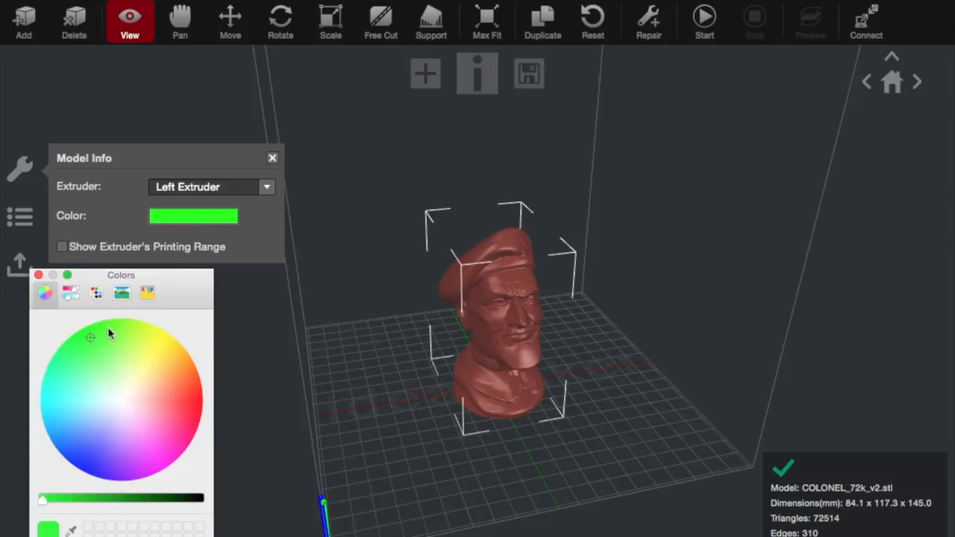
mouse_move(88, 337)
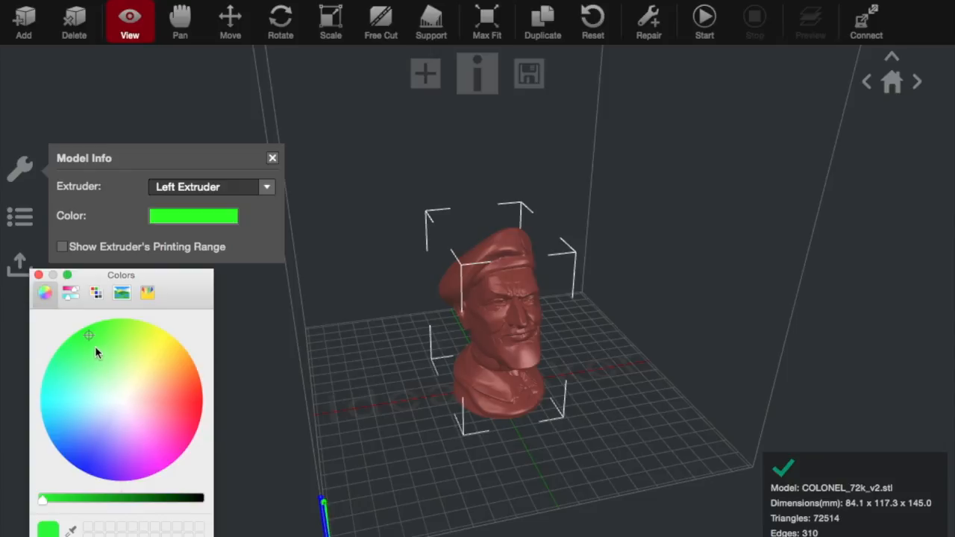
mouse_move(236, 221)
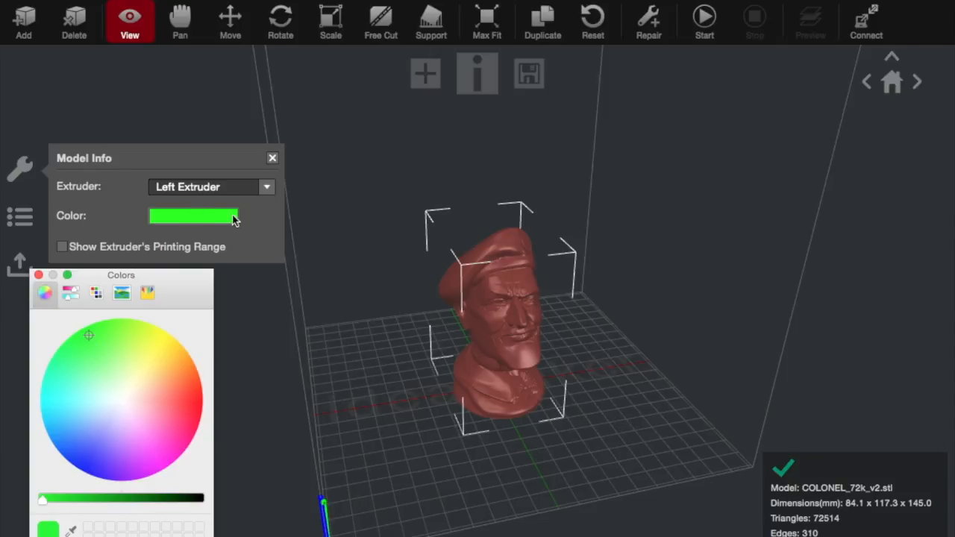
mouse_move(233, 230)
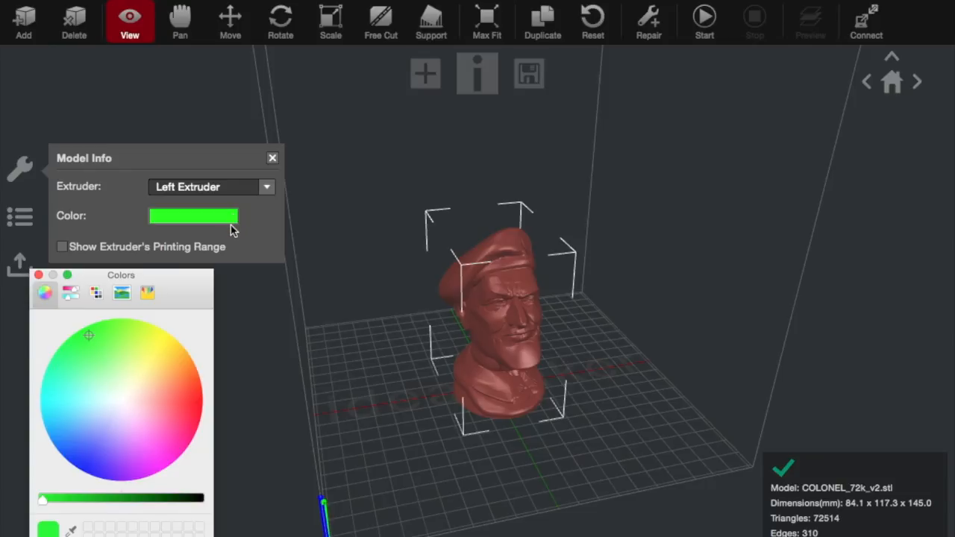
mouse_move(254, 218)
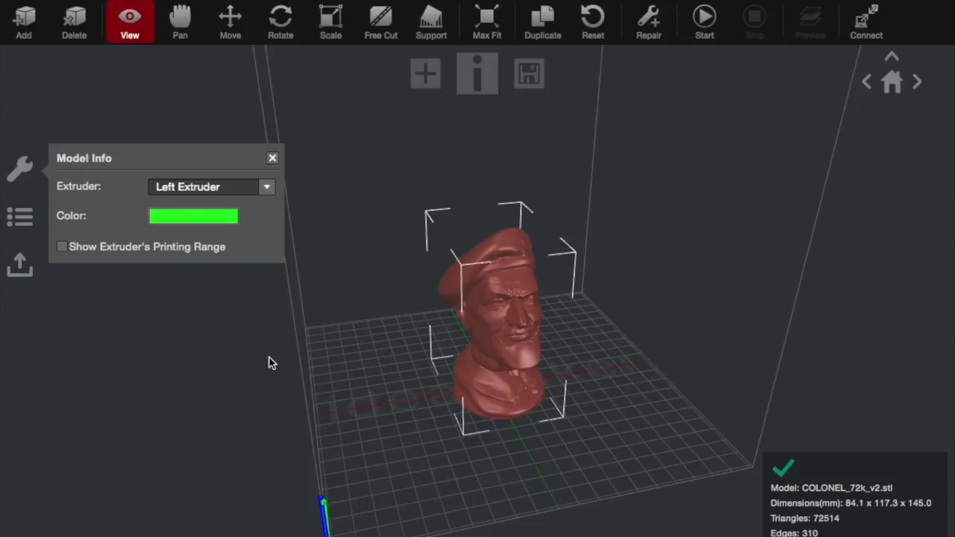
Step: Drag the bust with the Move tool to about X -9.15 mm, Y -1.91 mm
left_click(272, 159)
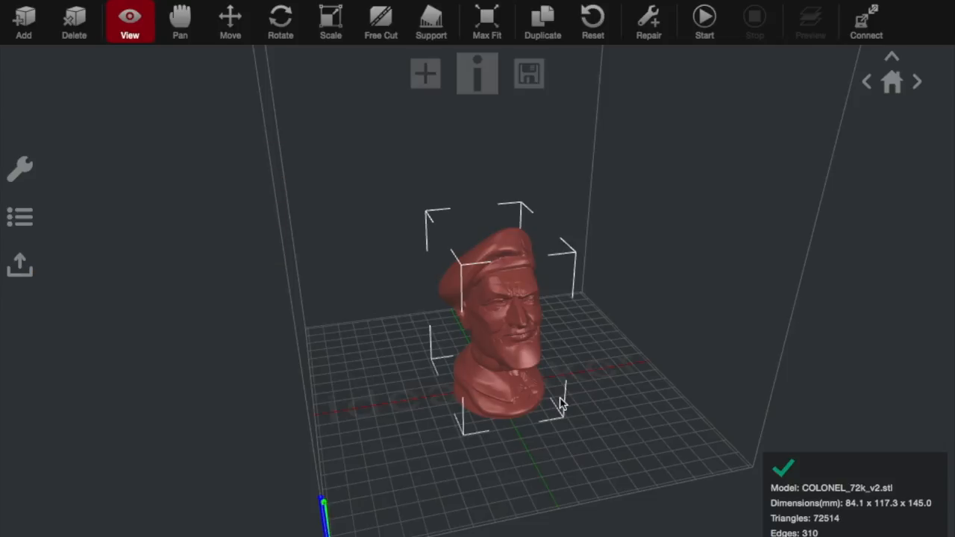
mouse_move(254, 60)
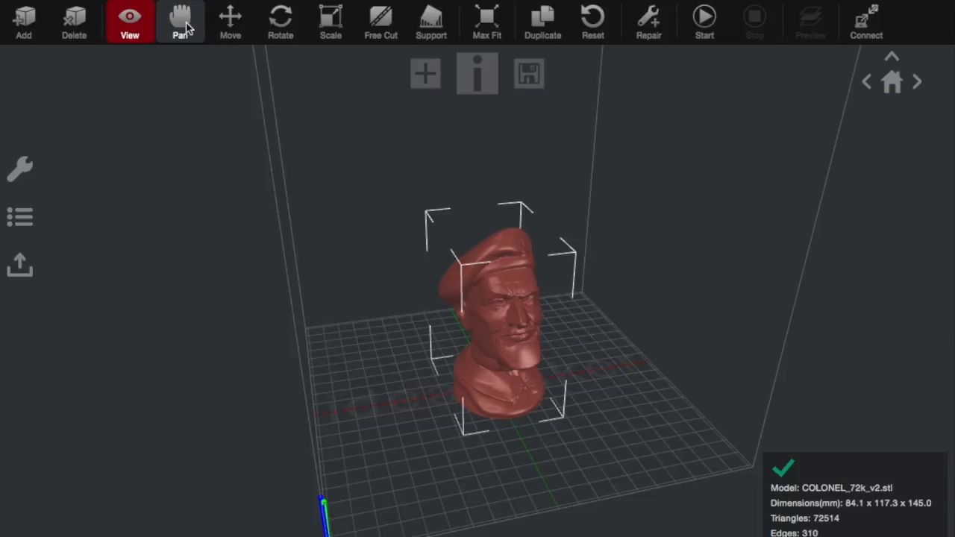
mouse_move(229, 21)
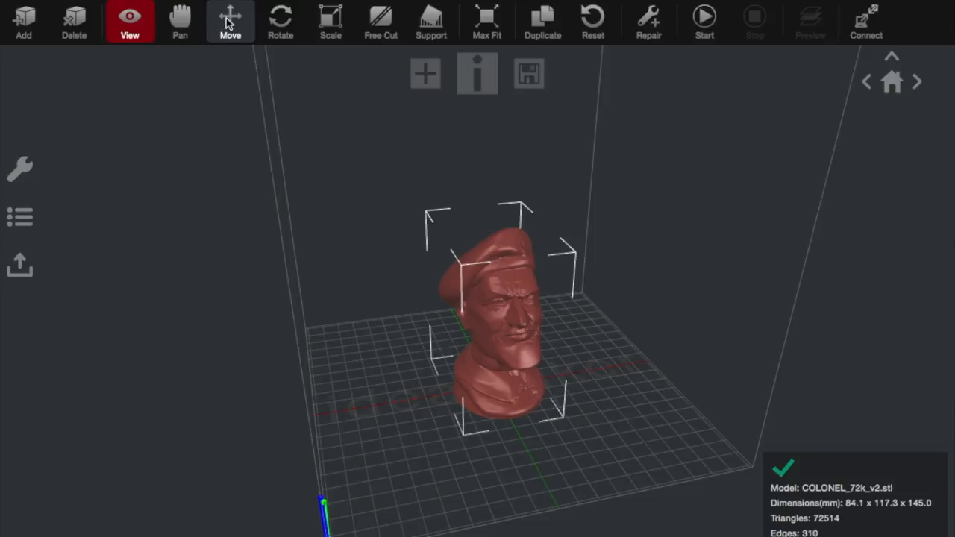
left_click(230, 21)
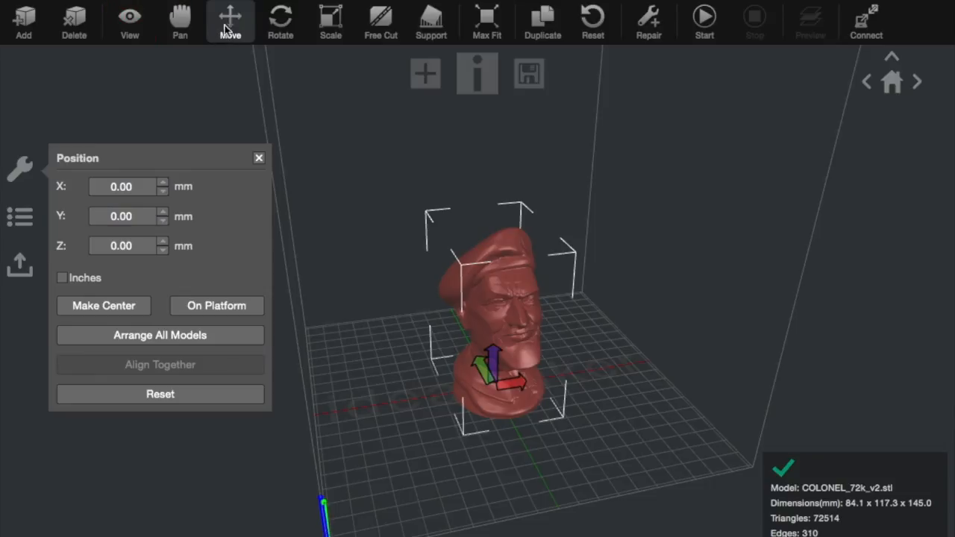
left_click_drag(507, 381, 492, 385)
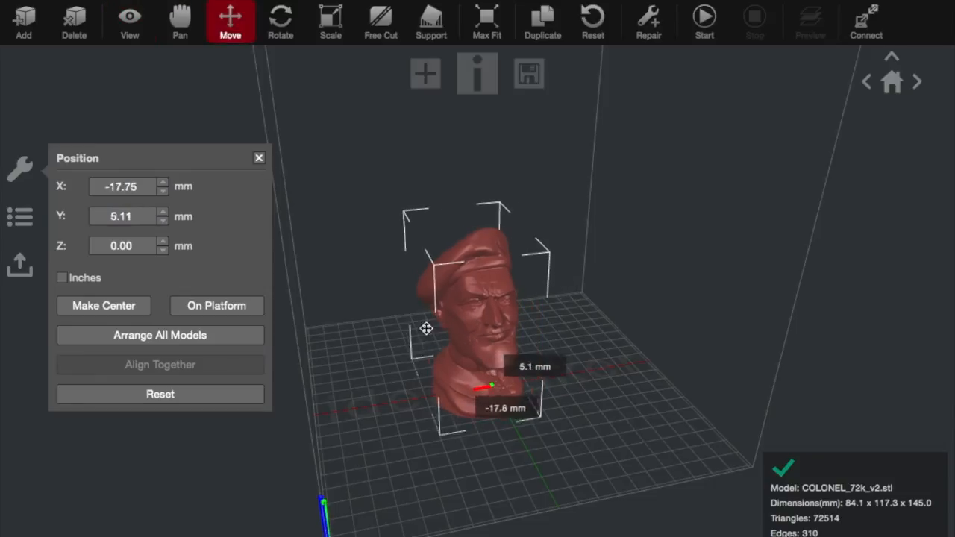
left_click_drag(427, 329, 481, 340)
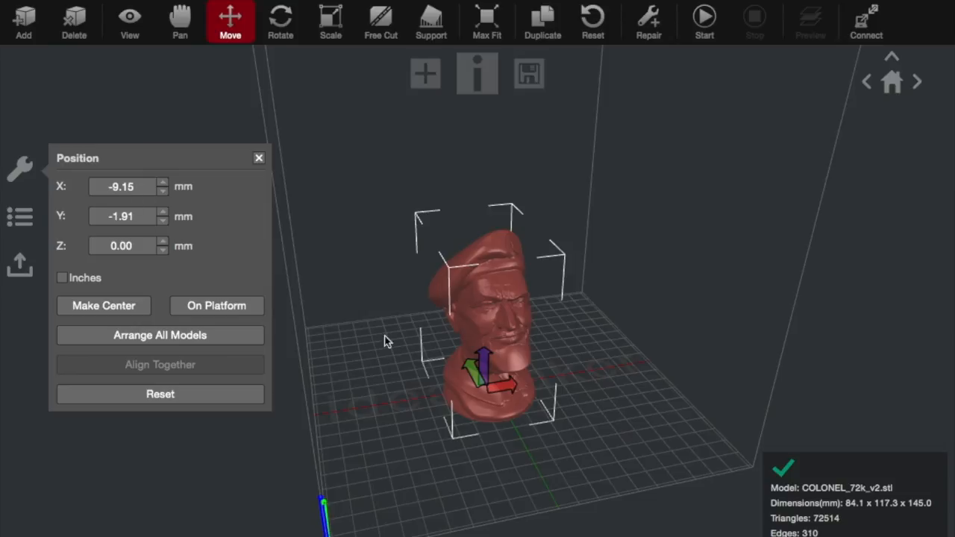
Step: Tilt the bust around X with the Rotate ring, then reset X-axis rotation to 0.0°
left_click(281, 23)
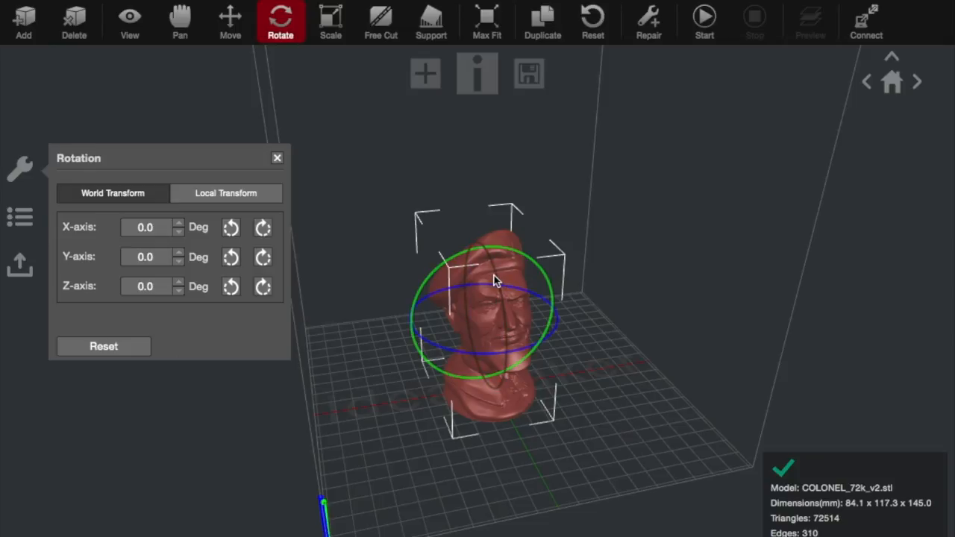
left_click_drag(493, 280, 492, 309)
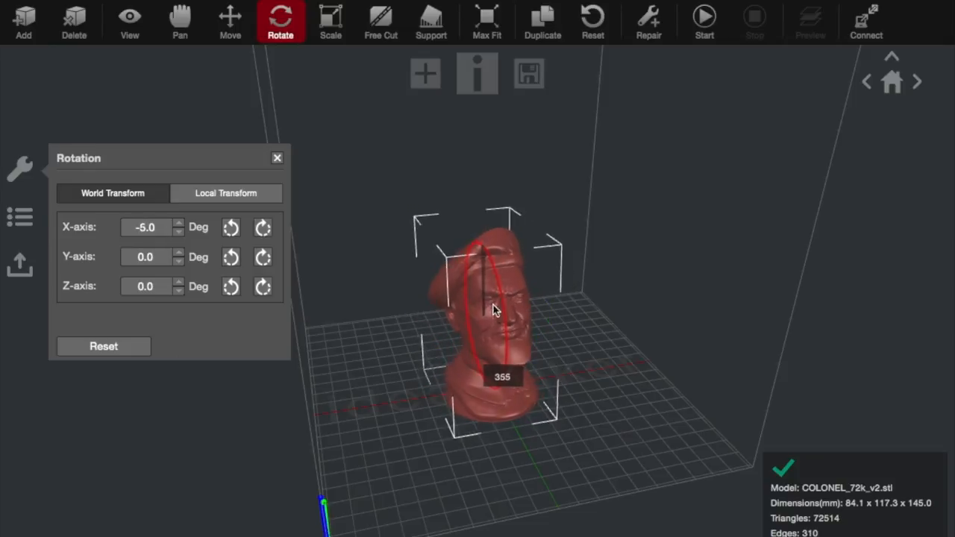
left_click_drag(496, 309, 496, 289)
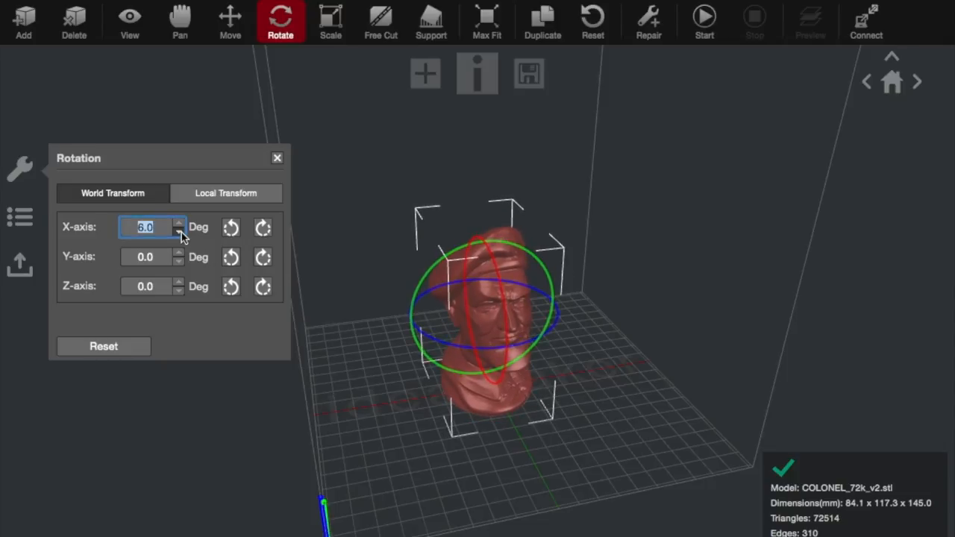
left_click(179, 233)
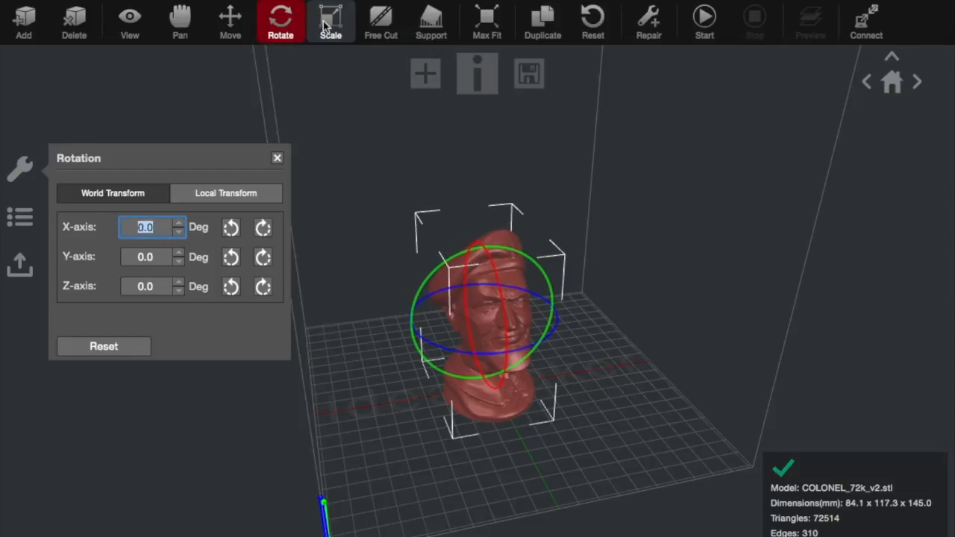
left_click(332, 21)
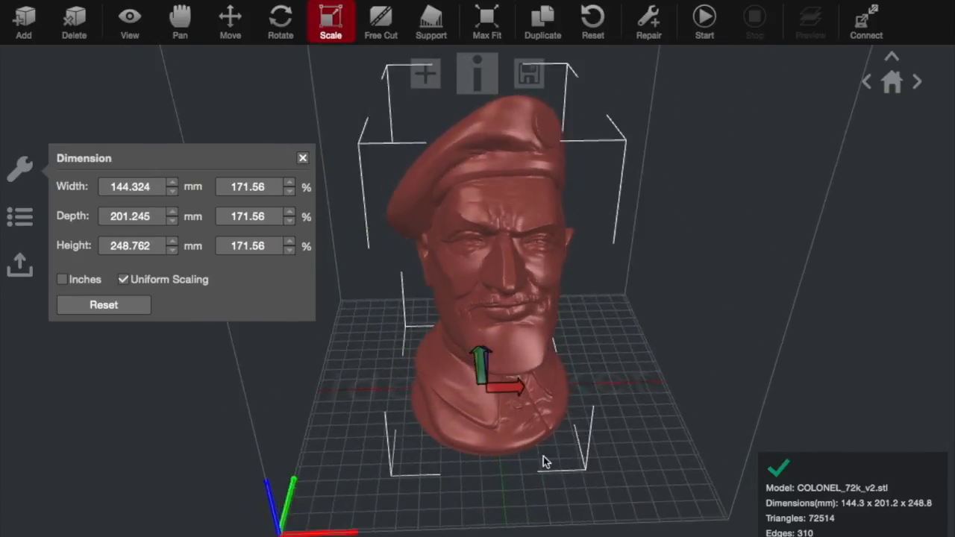
left_click_drag(545, 459, 381, 286)
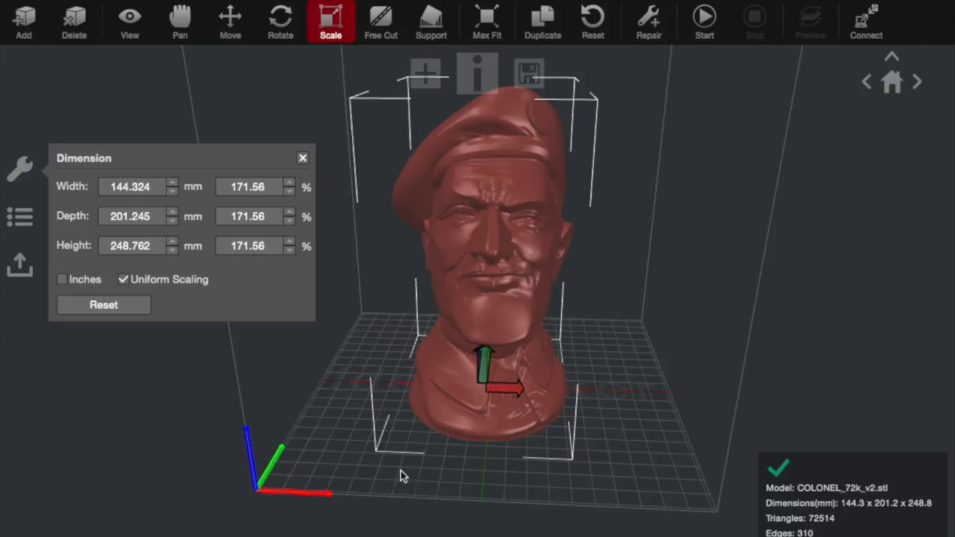
left_click_drag(403, 476, 470, 507)
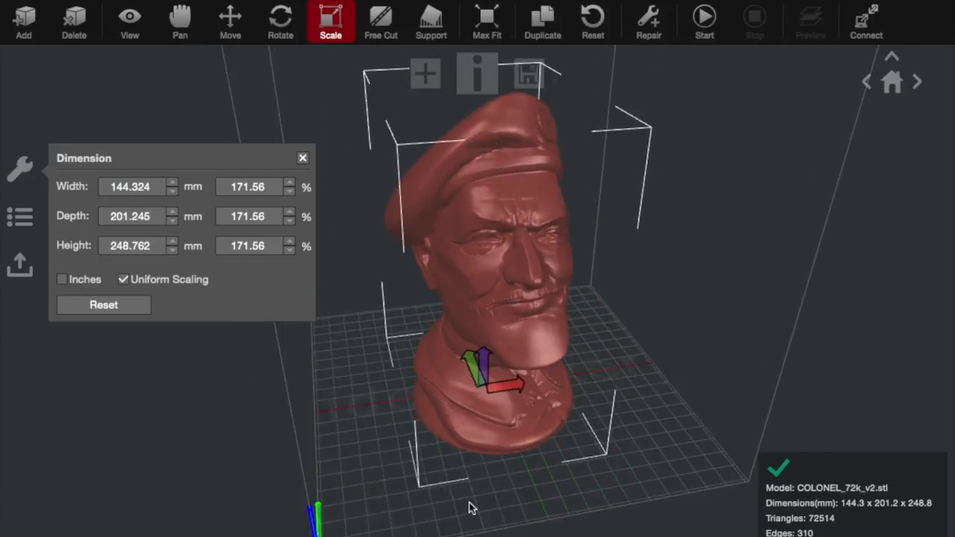
left_click_drag(470, 507, 358, 409)
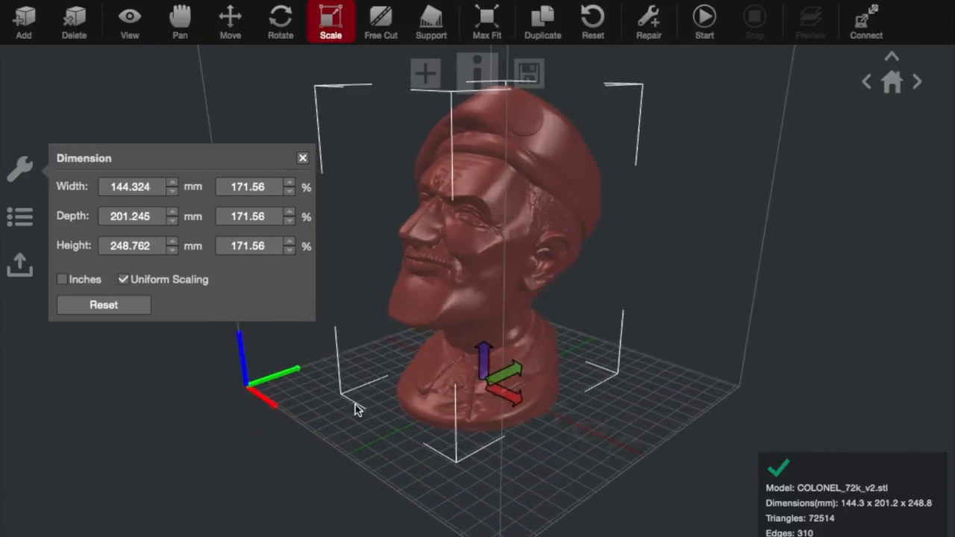
left_click_drag(358, 411, 470, 415)
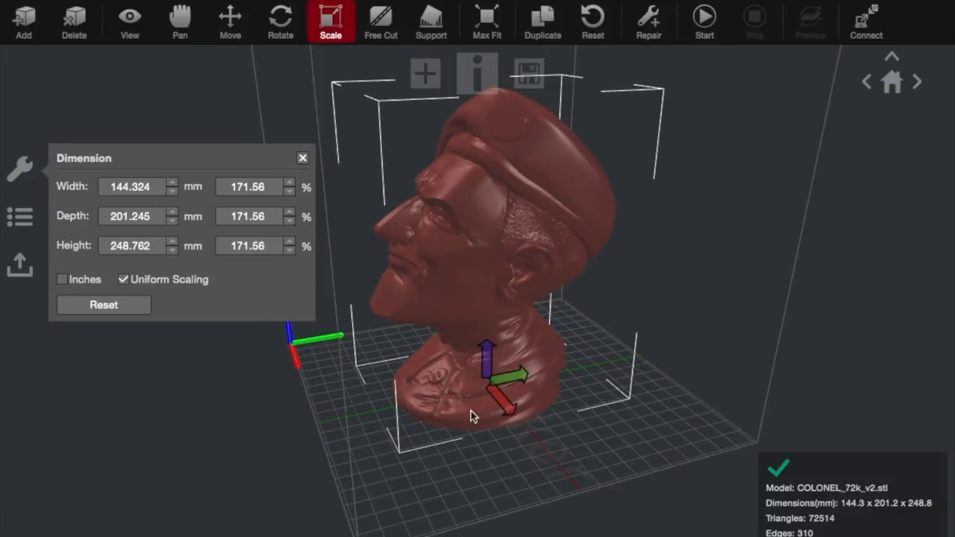
mouse_move(415, 342)
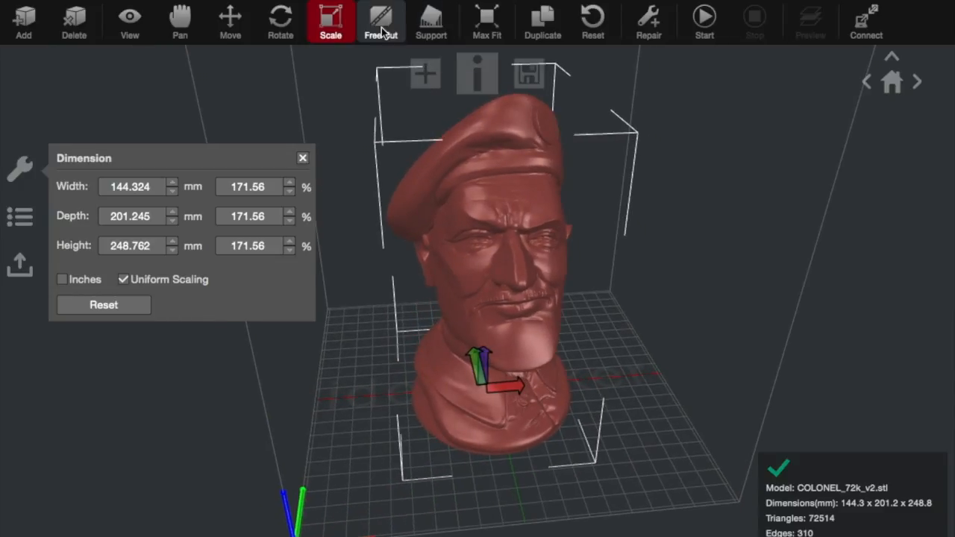
Step: Generate auto supports for the bust, inspect them, then clear them all and close Support Structure
left_click(431, 22)
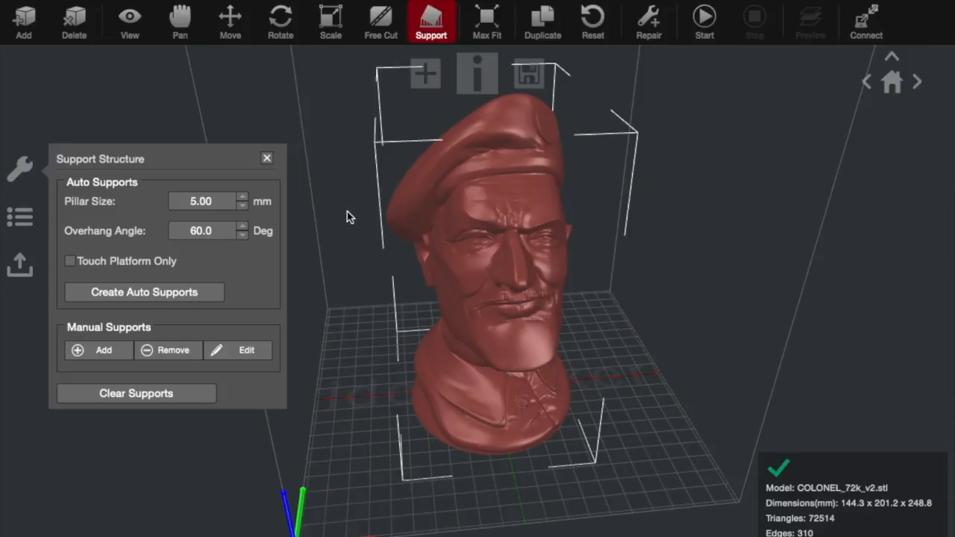
mouse_move(122, 226)
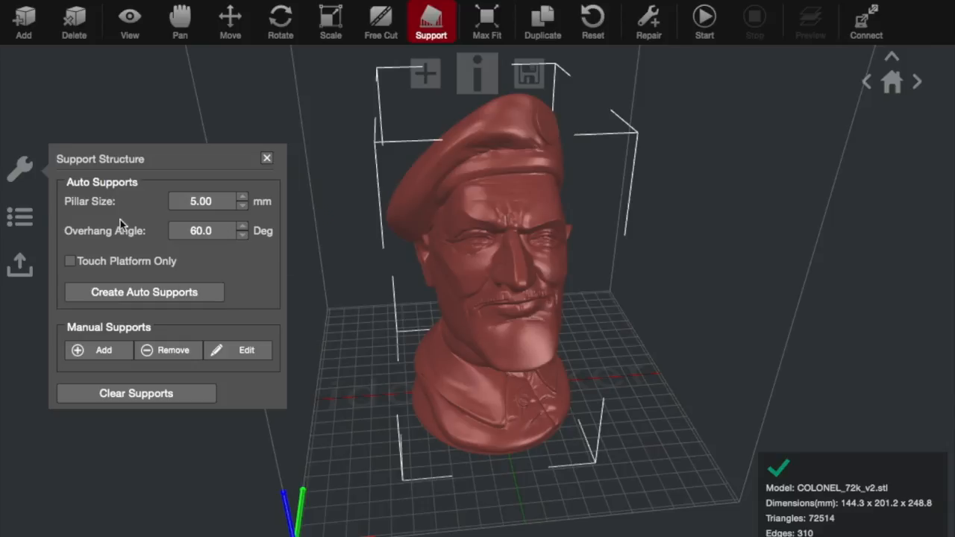
mouse_move(277, 284)
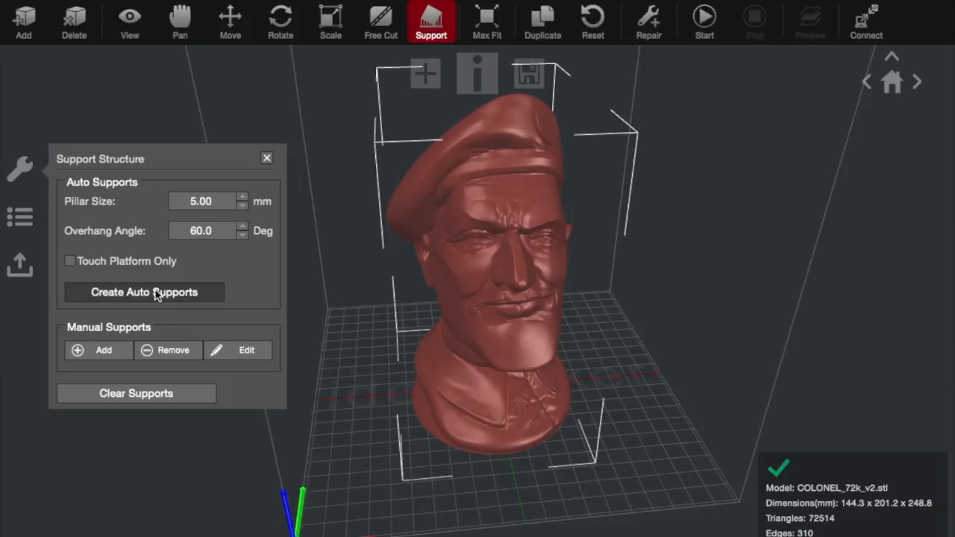
left_click(143, 291)
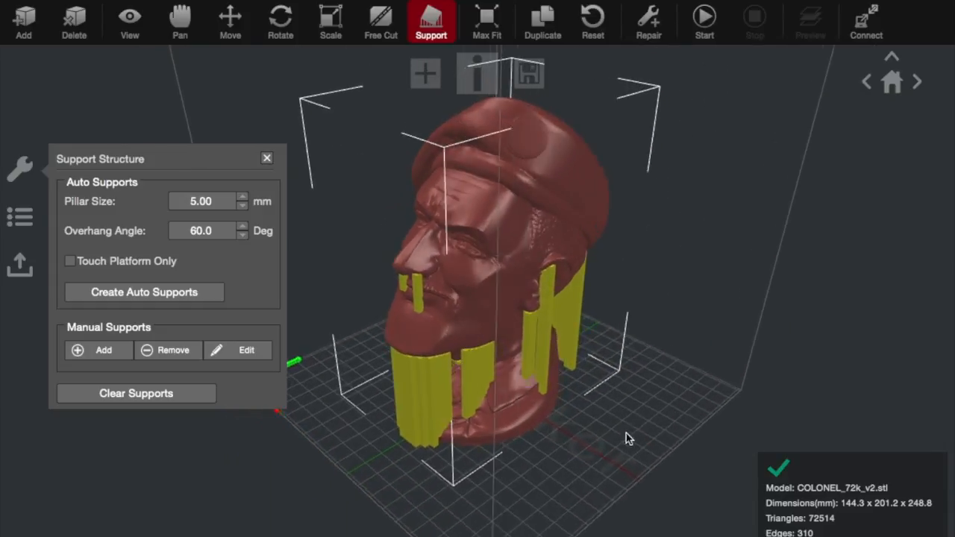
left_click_drag(627, 439, 385, 440)
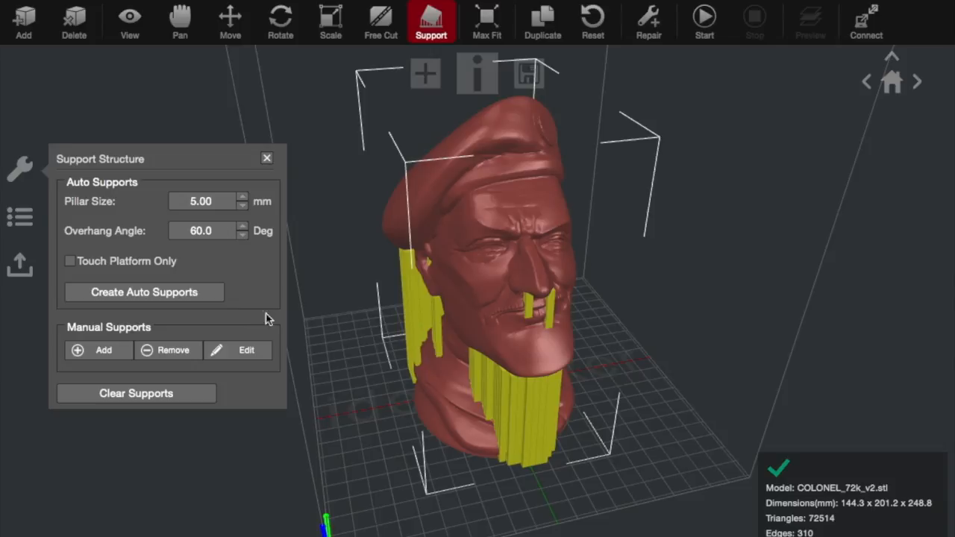
mouse_move(168, 349)
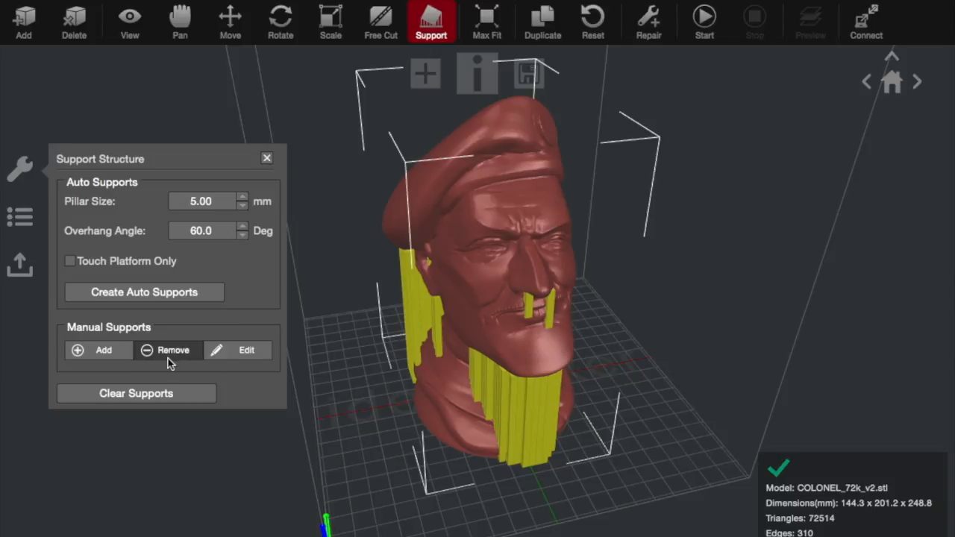
mouse_move(566, 313)
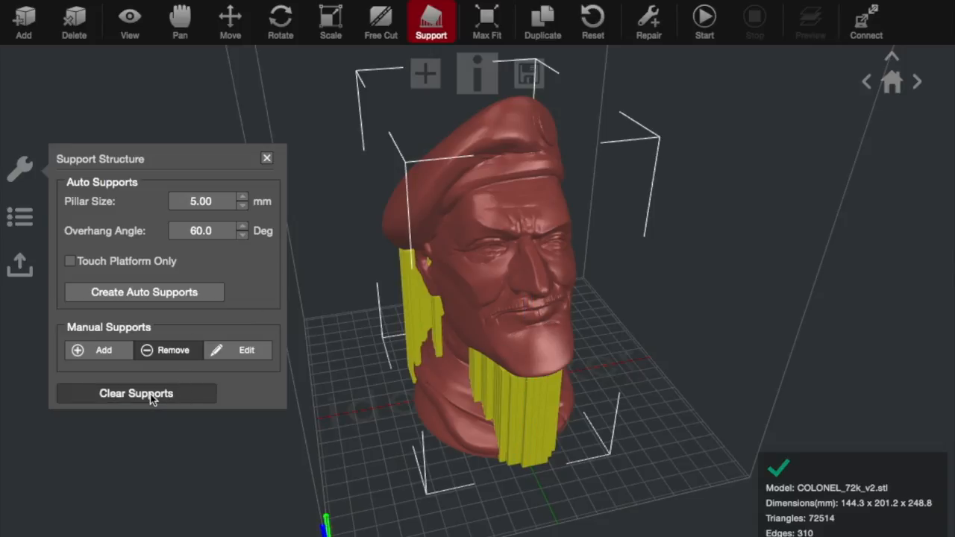
left_click(136, 394)
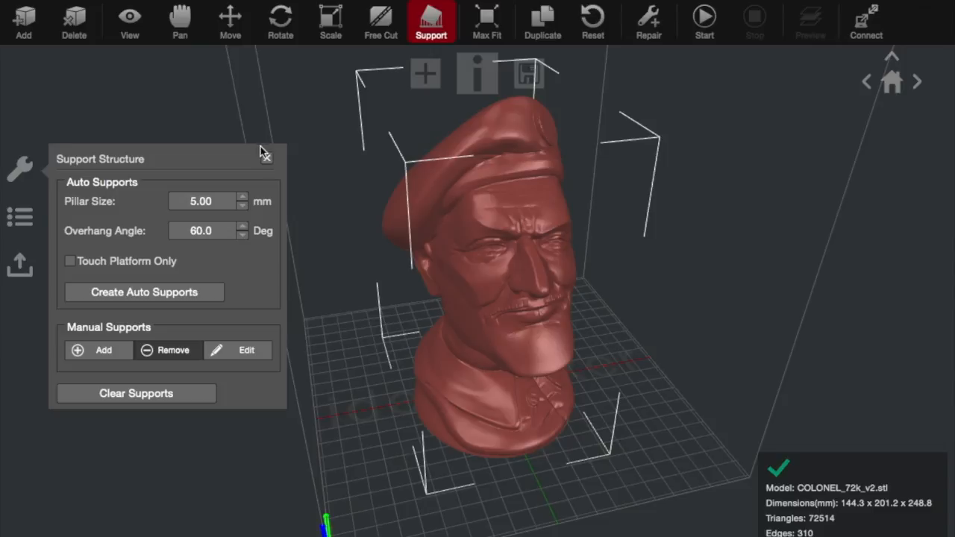
left_click(265, 157)
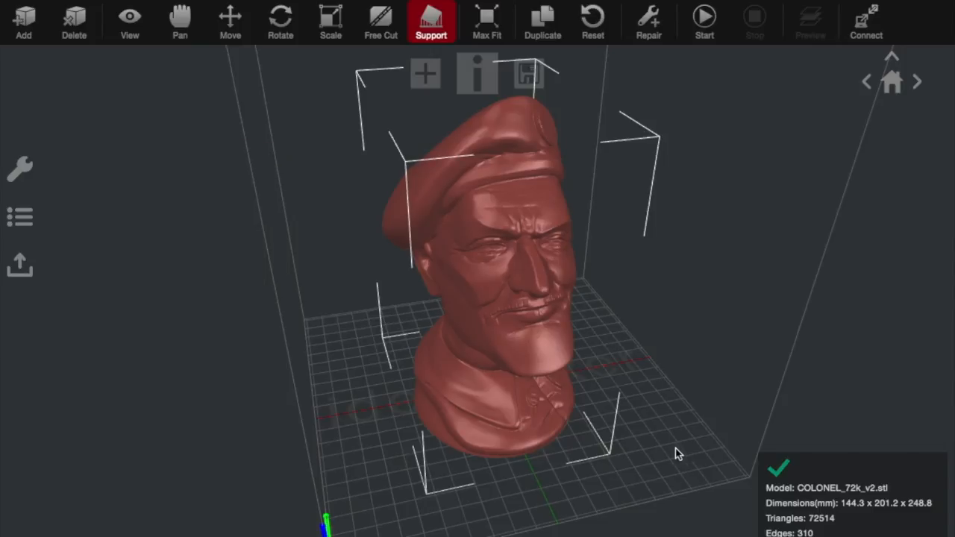
Step: Max Fit the bust, then restore it to about 171.89% (145 × 202 × 249 mm) and close Dimension
left_click(487, 21)
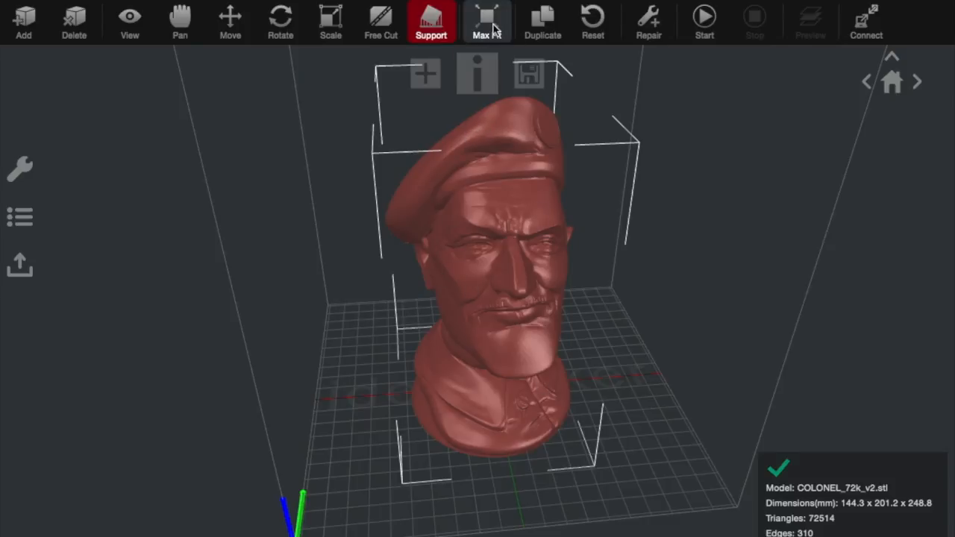
left_click(486, 22)
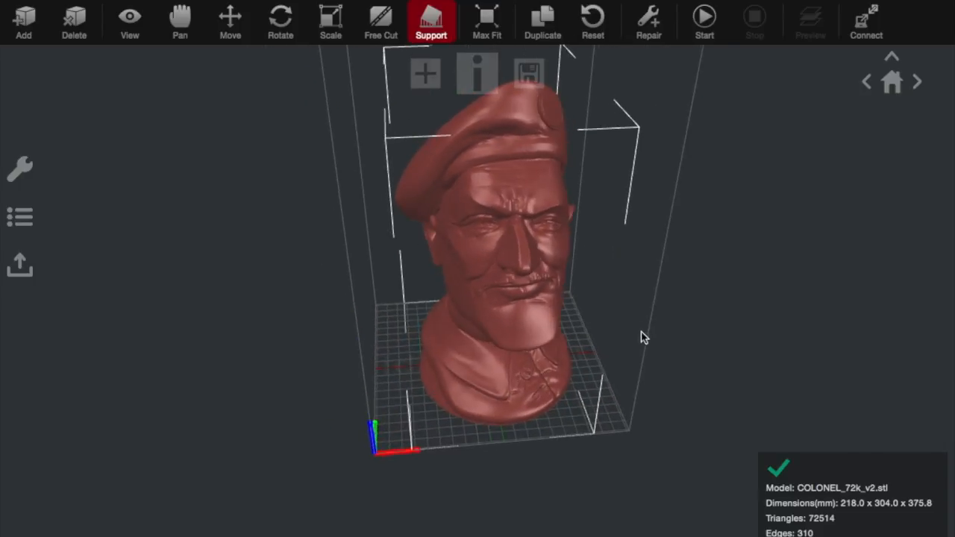
left_click(331, 21)
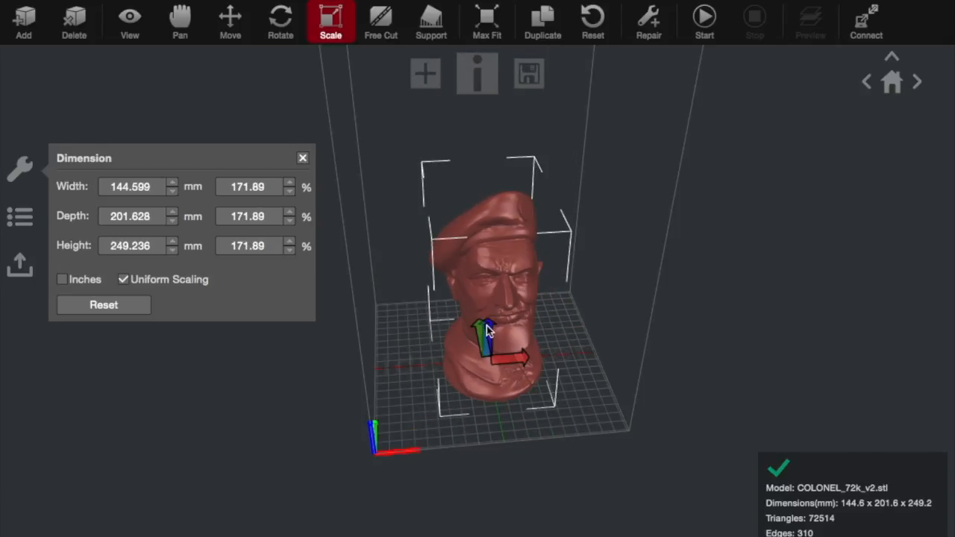
left_click(528, 73)
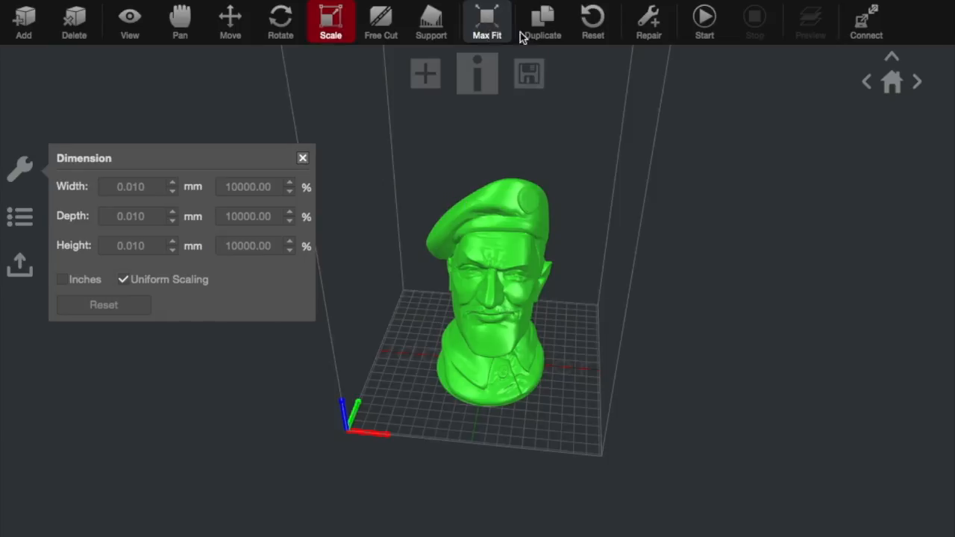
mouse_move(543, 21)
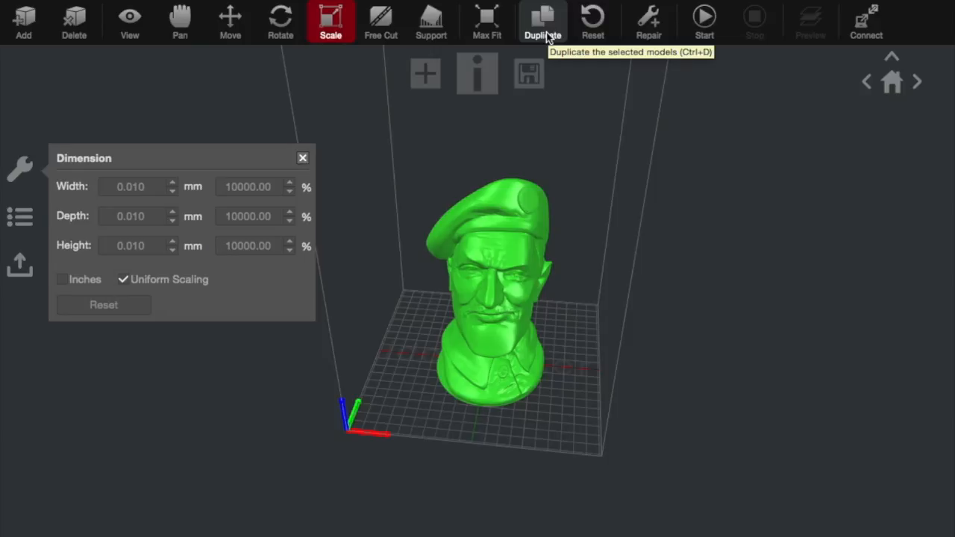
mouse_move(647, 82)
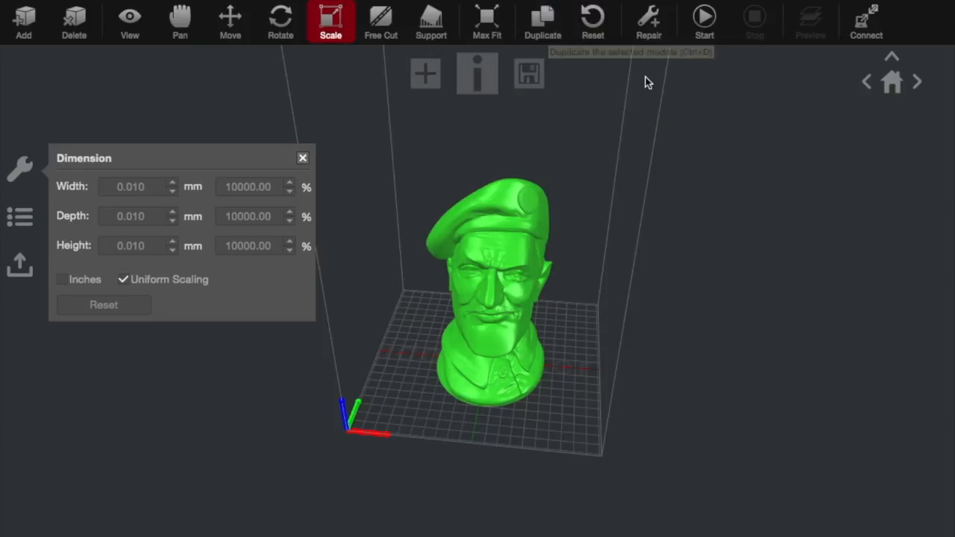
mouse_move(594, 18)
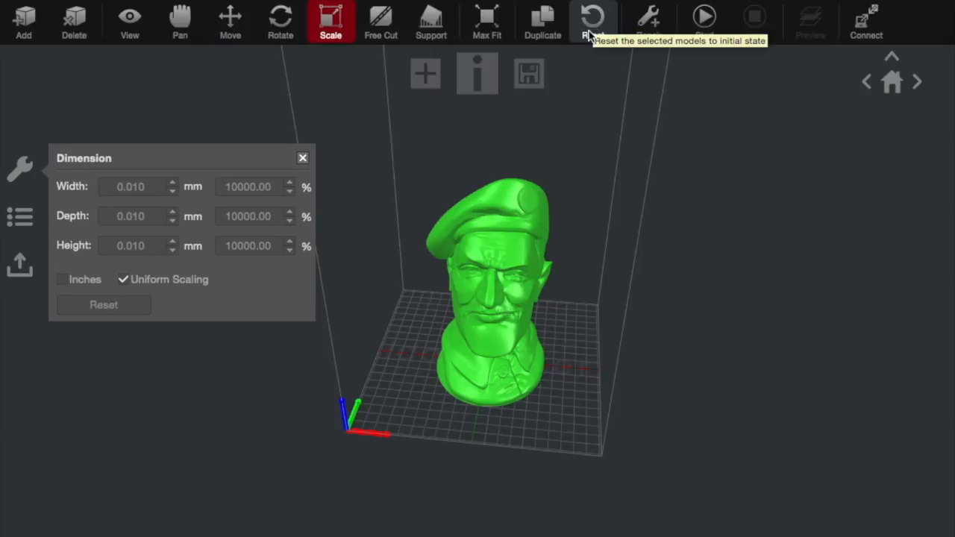
mouse_move(291, 178)
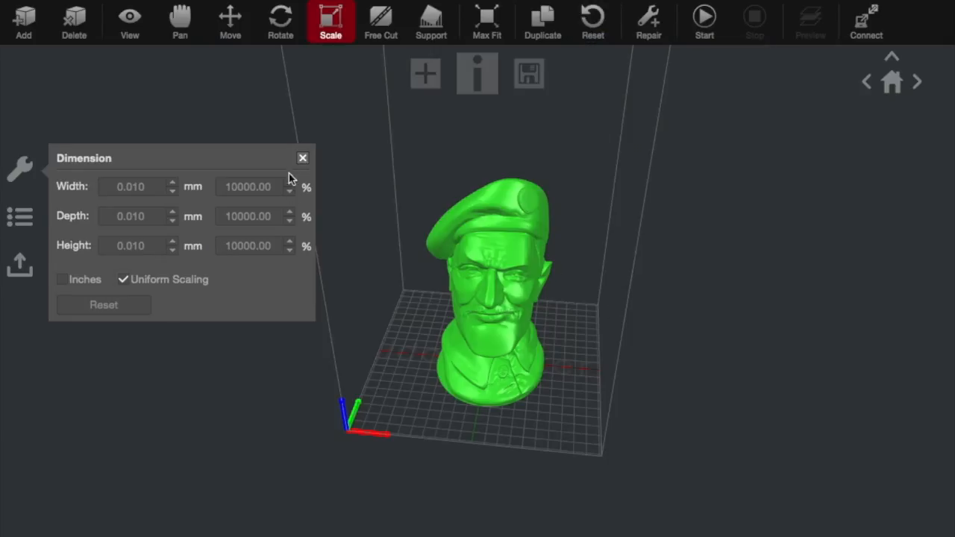
left_click(301, 158)
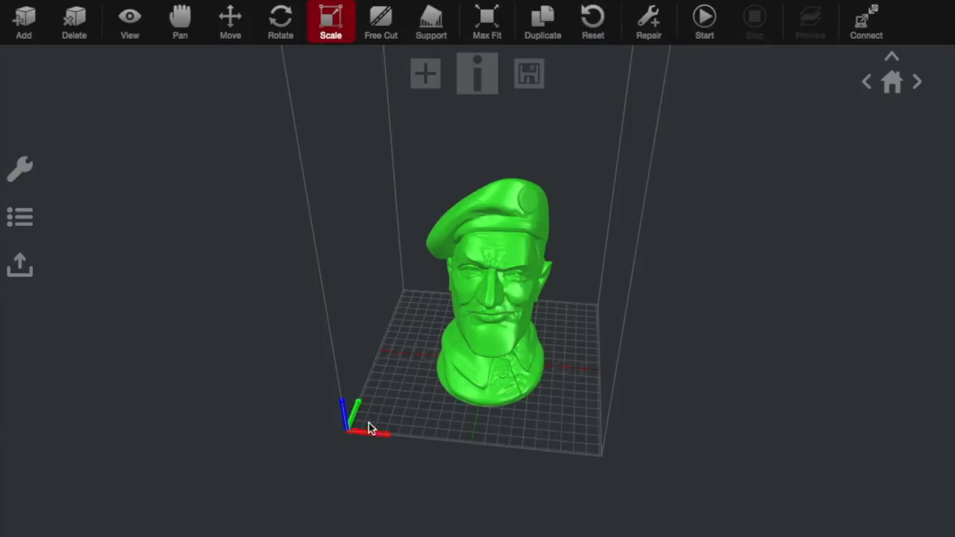
Step: Bring up the Select Template dialog showing RAISE3D N2 Plus with PLA filament
left_click_drag(373, 425, 686, 355)
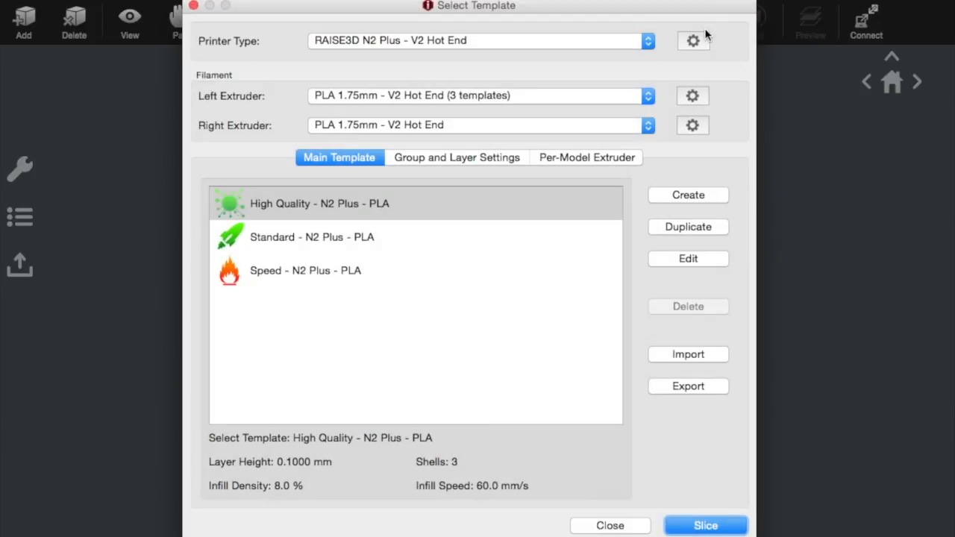
mouse_move(388, 184)
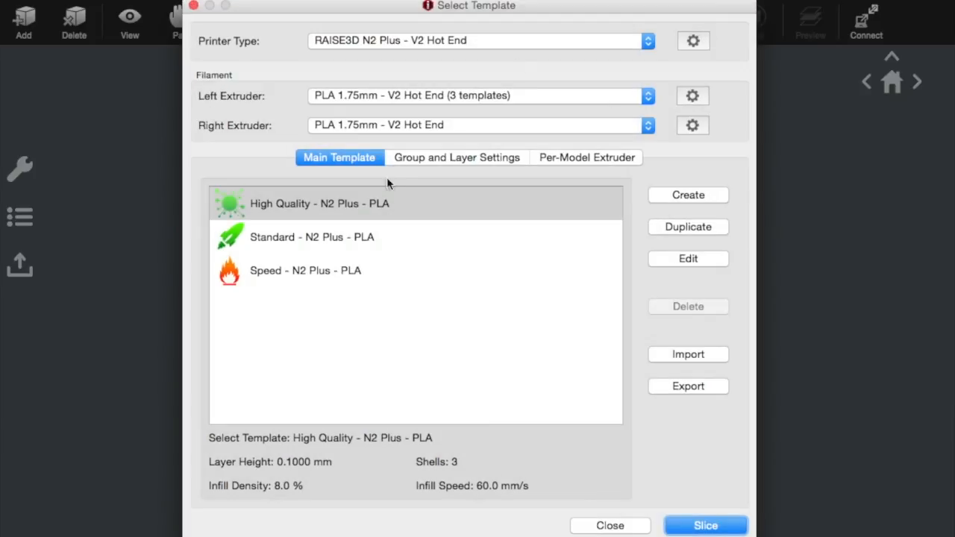
mouse_move(564, 88)
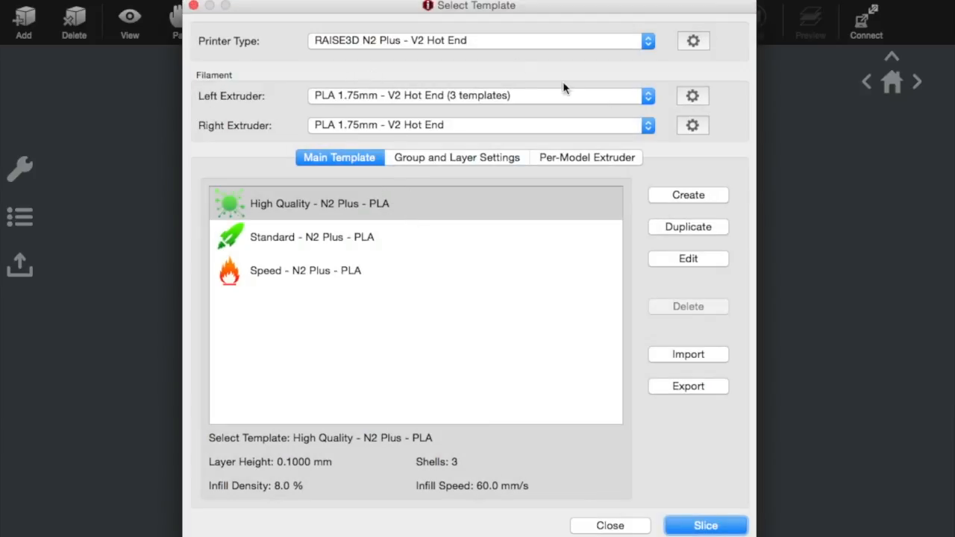
mouse_move(406, 90)
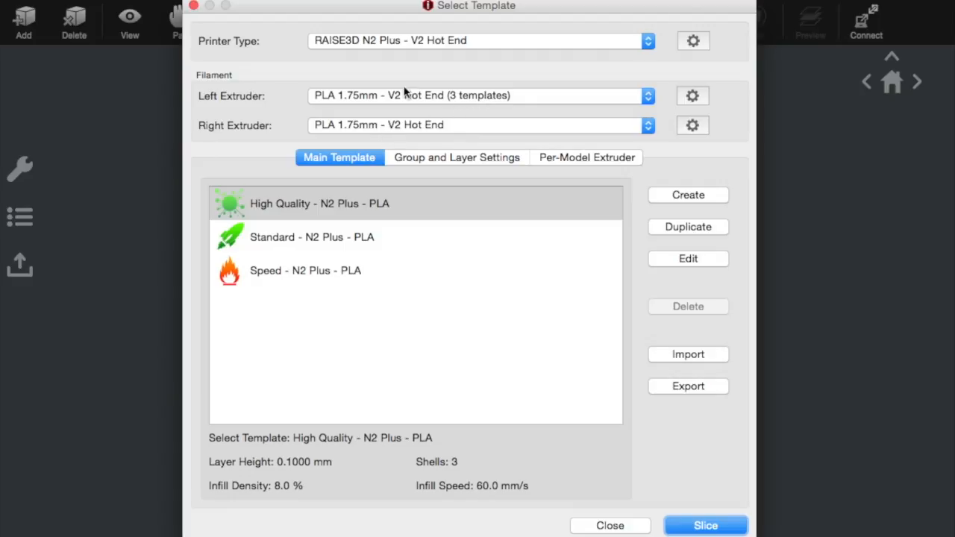
mouse_move(351, 46)
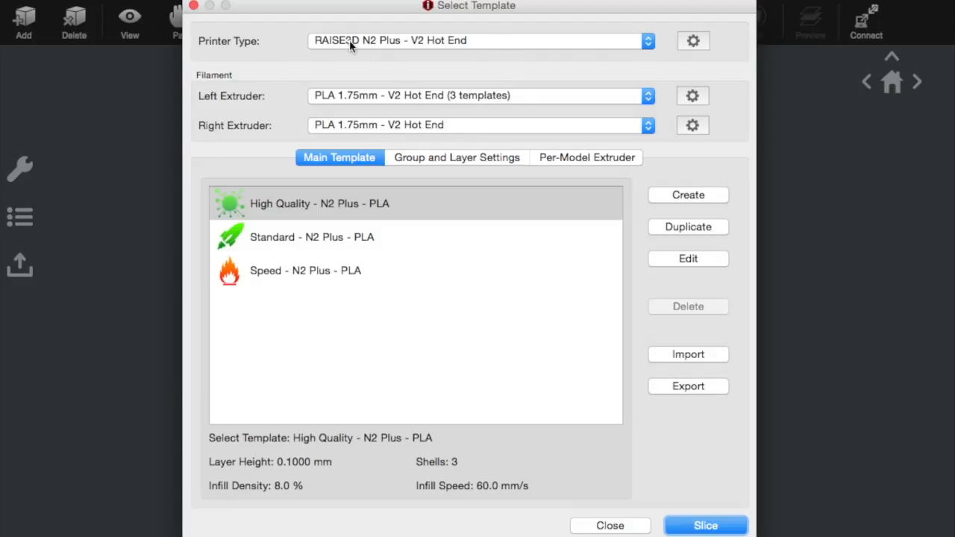
mouse_move(364, 46)
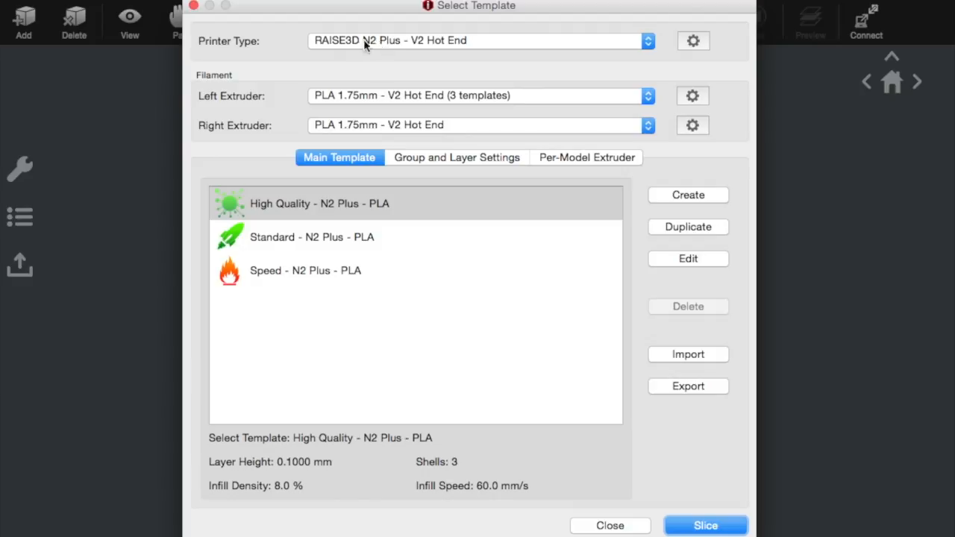
mouse_move(391, 56)
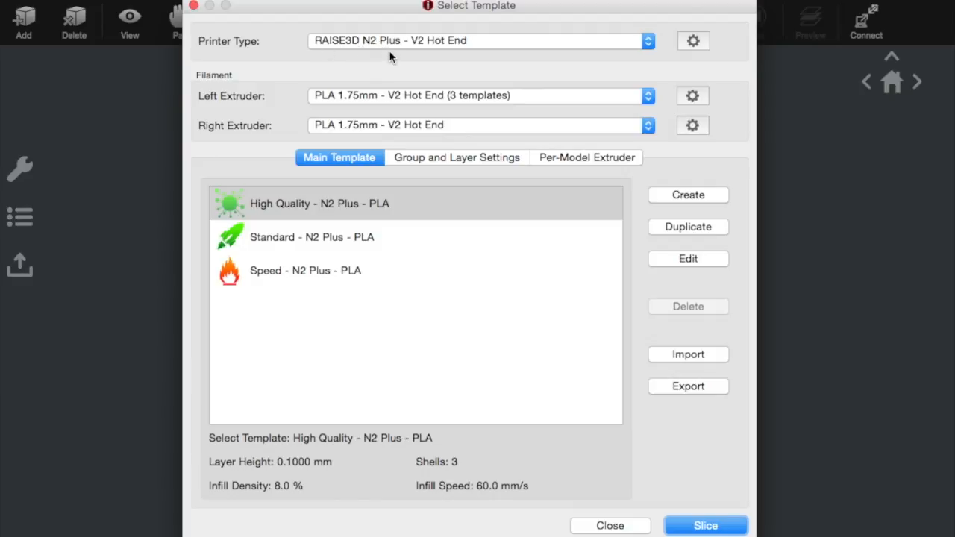
mouse_move(480, 54)
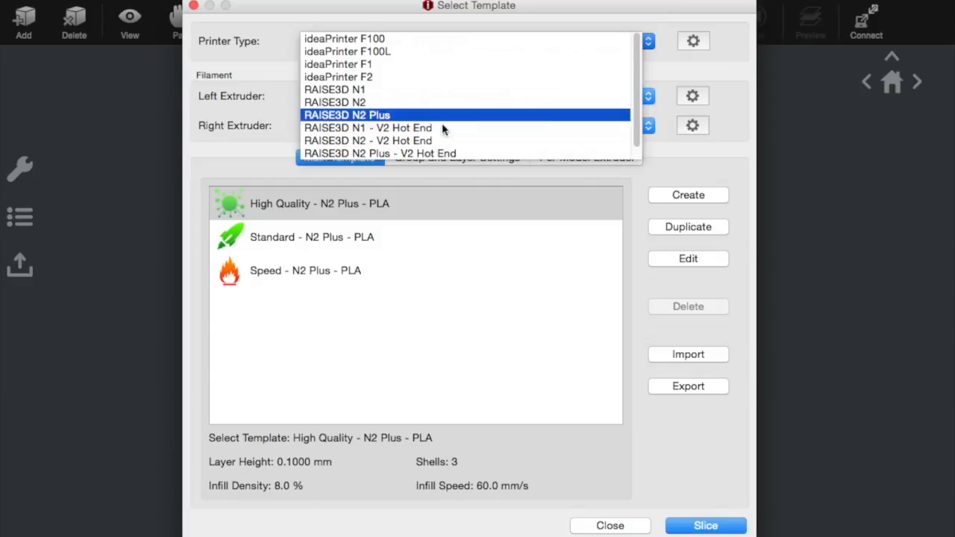
mouse_move(367, 159)
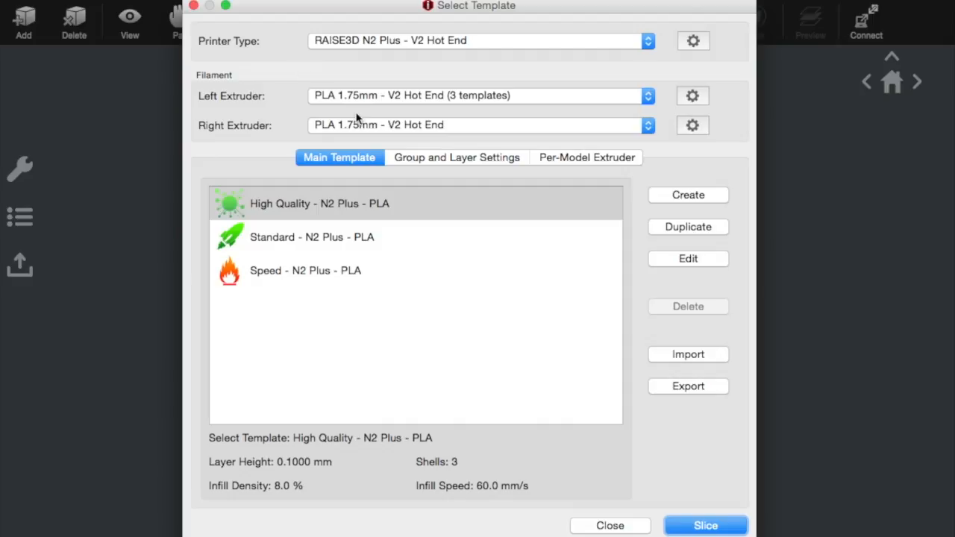
mouse_move(373, 107)
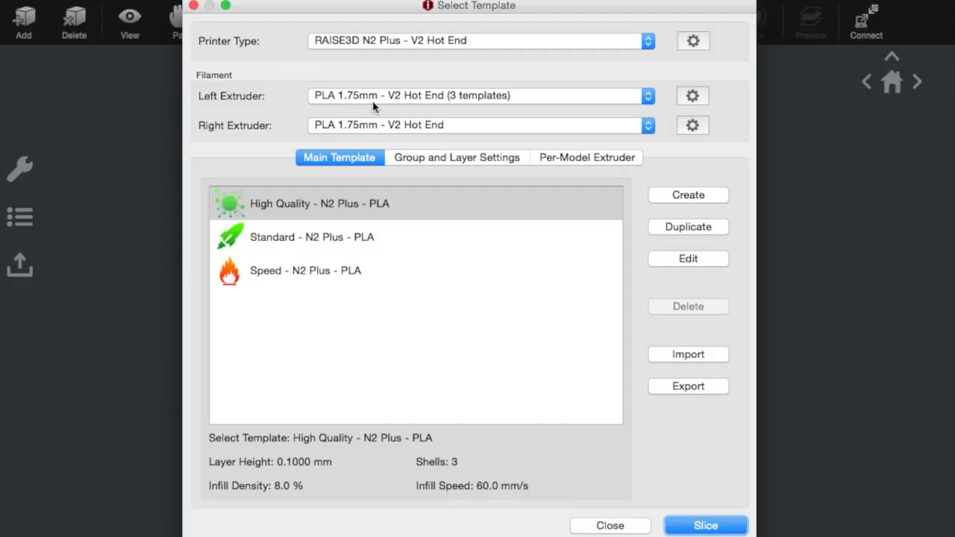
mouse_move(403, 103)
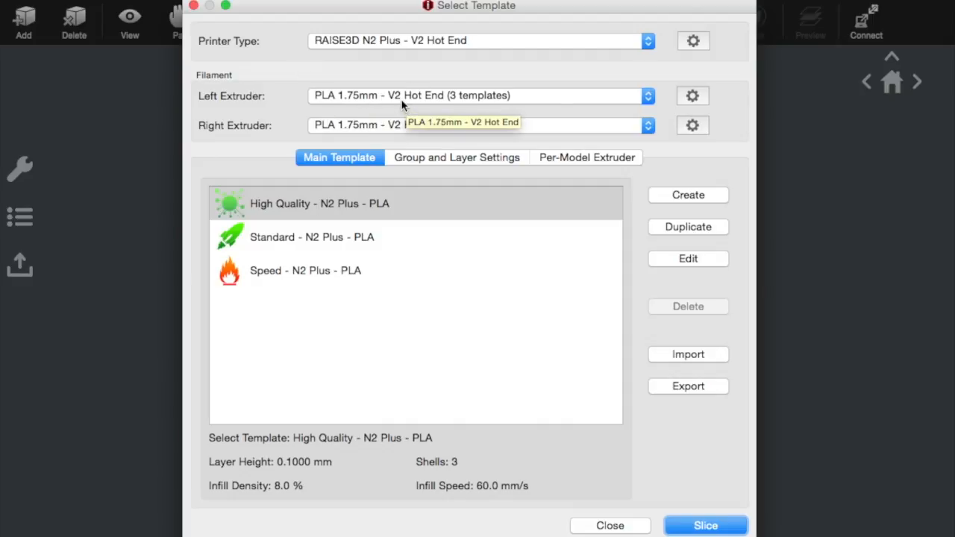
mouse_move(379, 142)
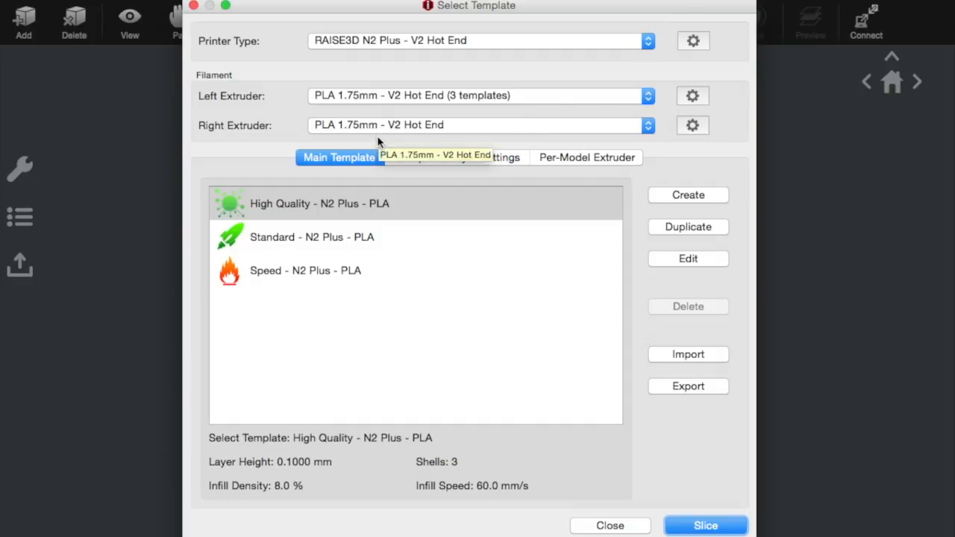
mouse_move(391, 212)
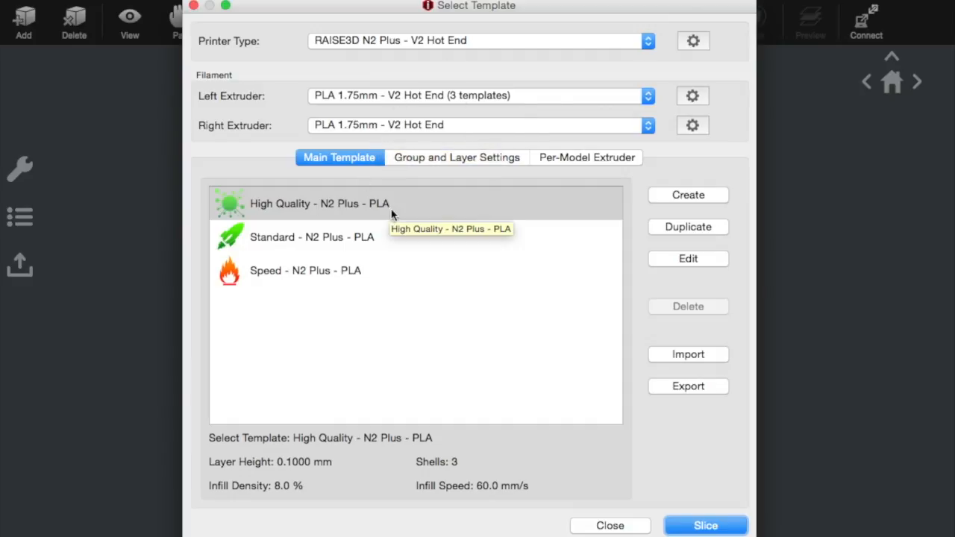
mouse_move(276, 236)
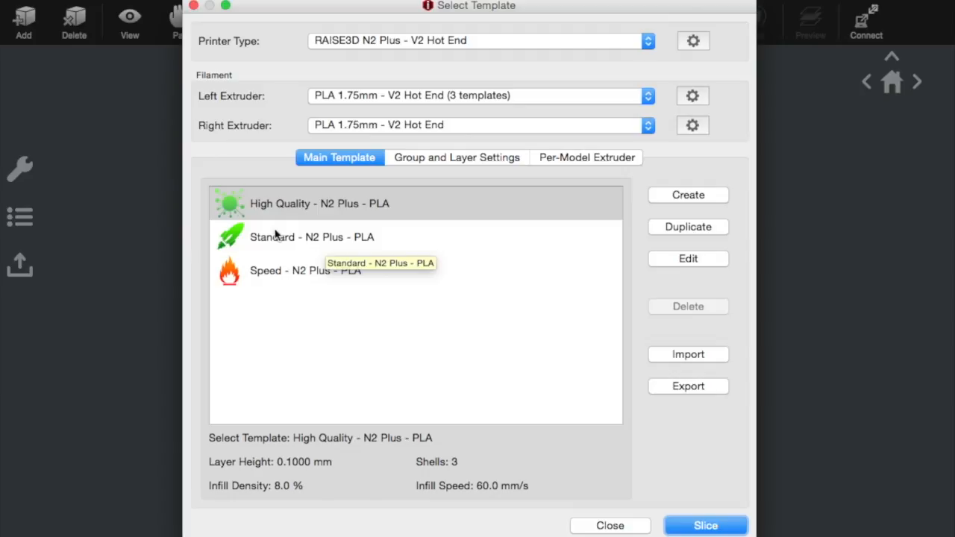
Step: Read the summaries of the Speed, High Quality and Standard N2 Plus PLA templates in turn
left_click(304, 270)
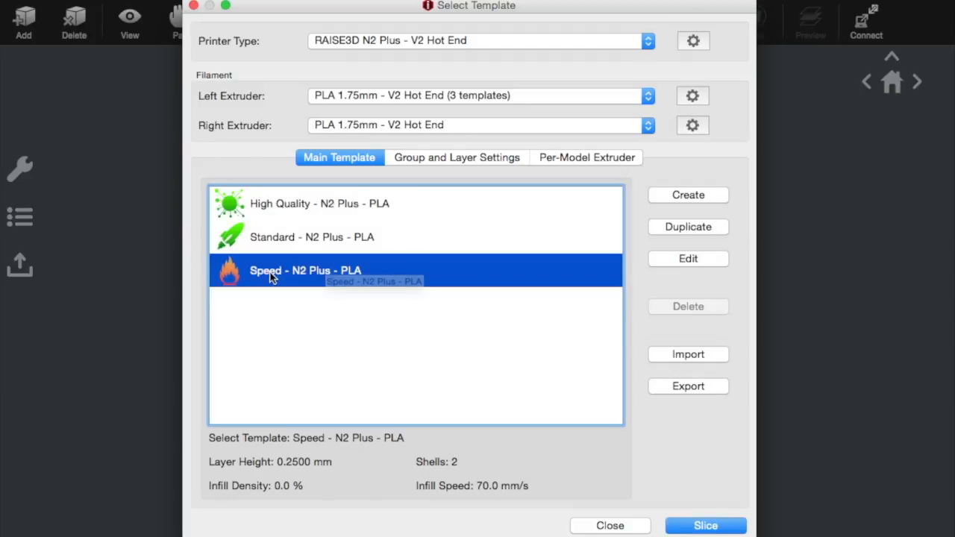
left_click(320, 203)
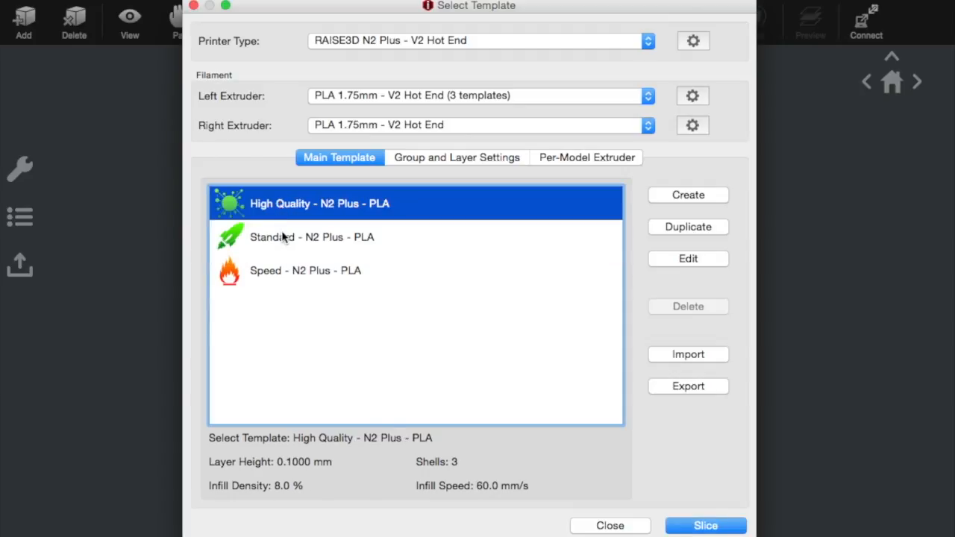
left_click(312, 236)
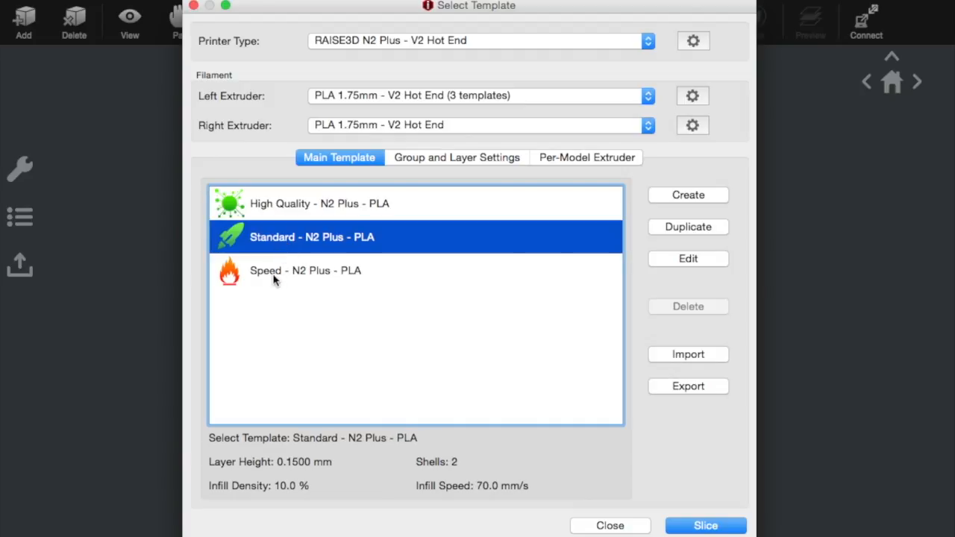
left_click(304, 271)
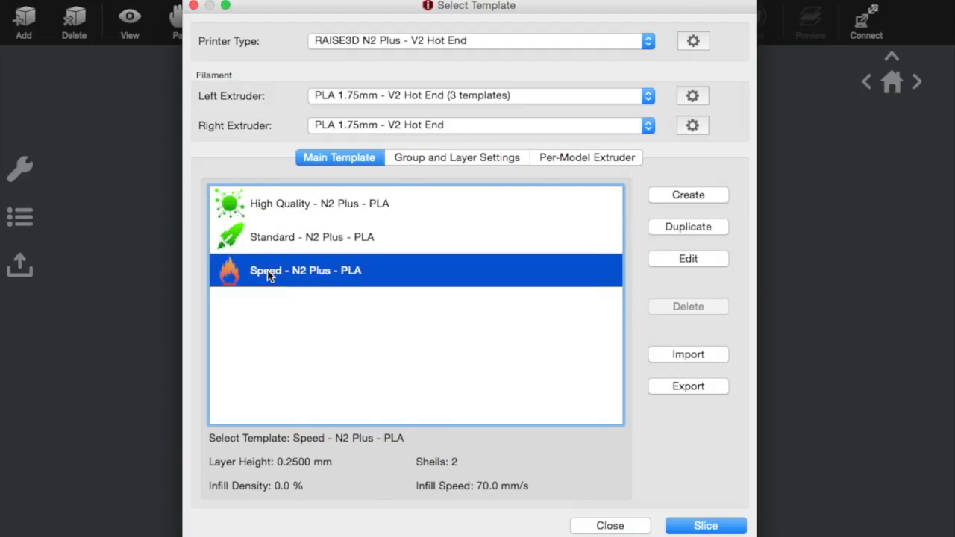
mouse_move(346, 313)
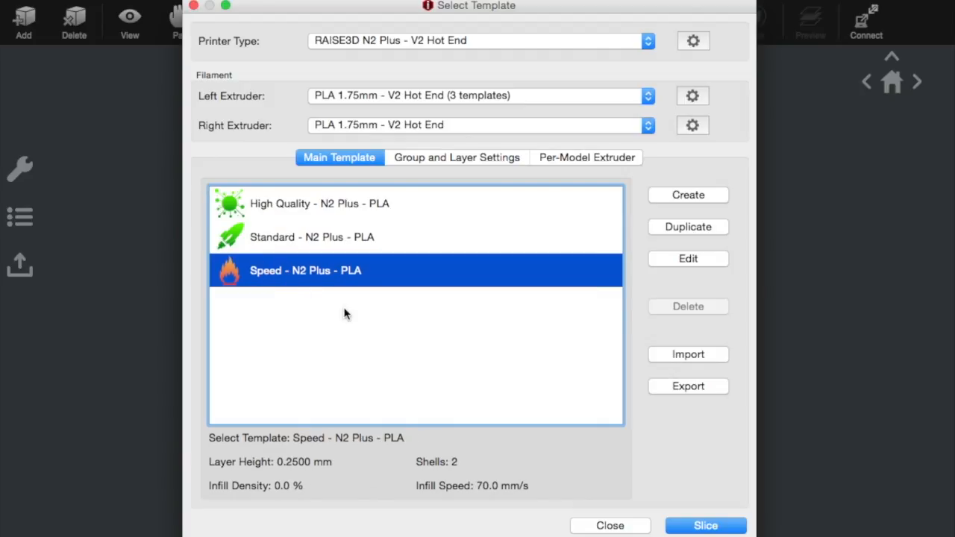
mouse_move(336, 234)
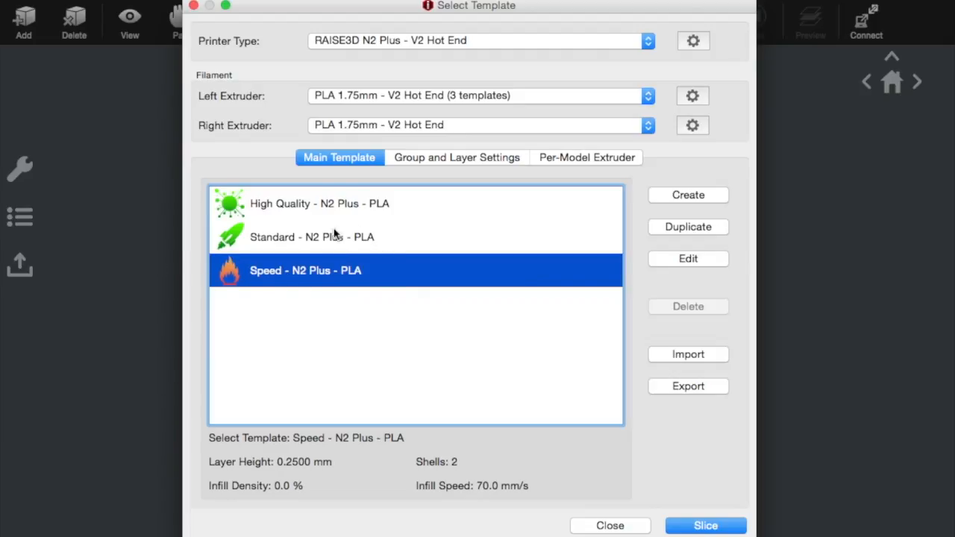
mouse_move(299, 251)
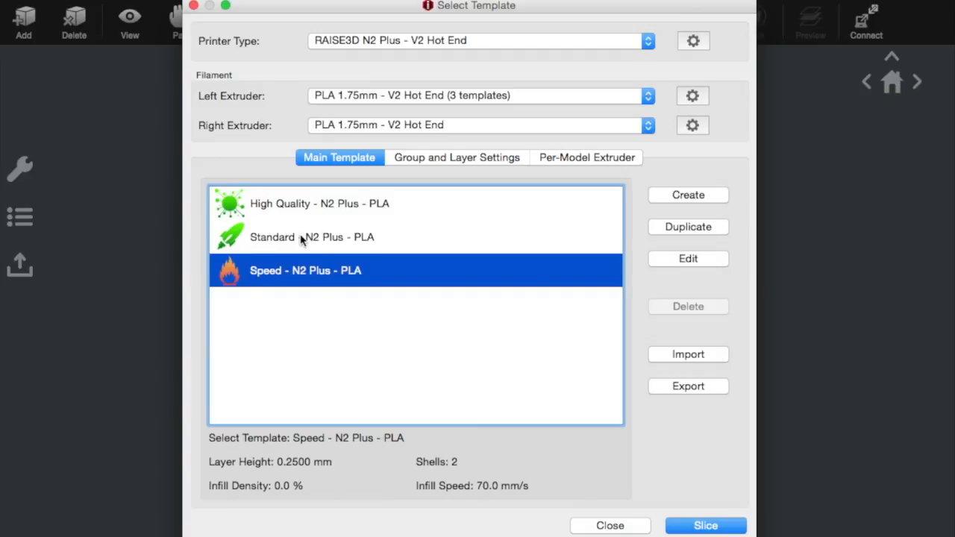
Step: Edit the Standard - N2 Plus - PLA template, check its 10% infill, and go to Advanced
left_click(687, 258)
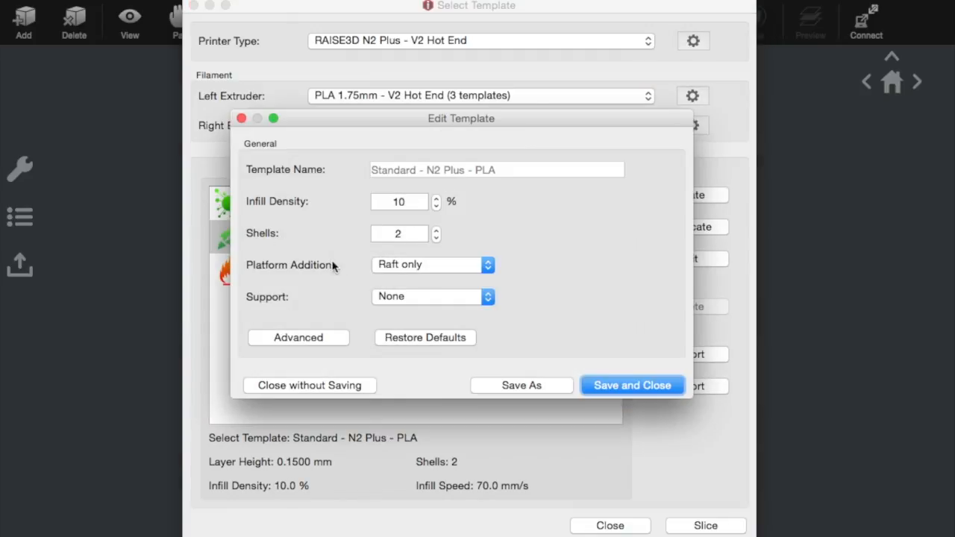
left_click(406, 201)
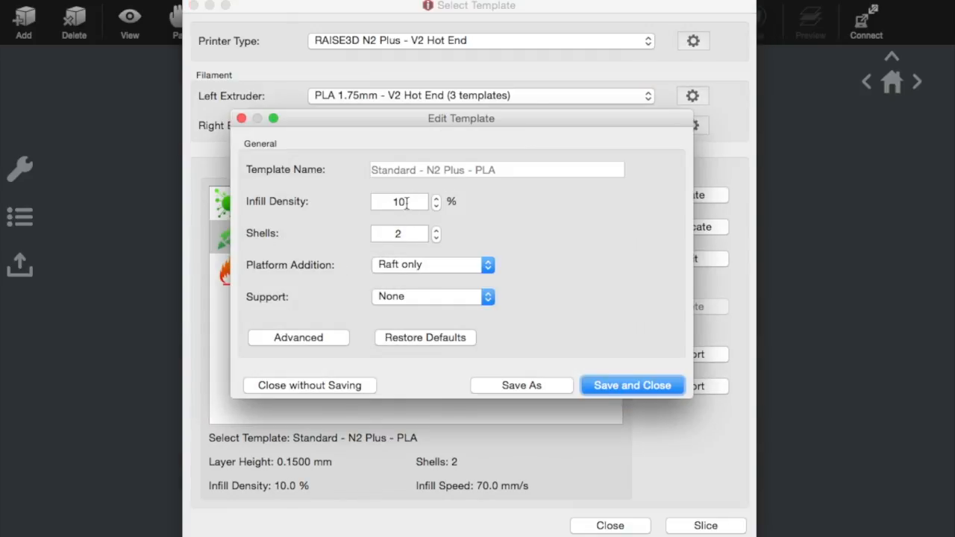
mouse_move(460, 315)
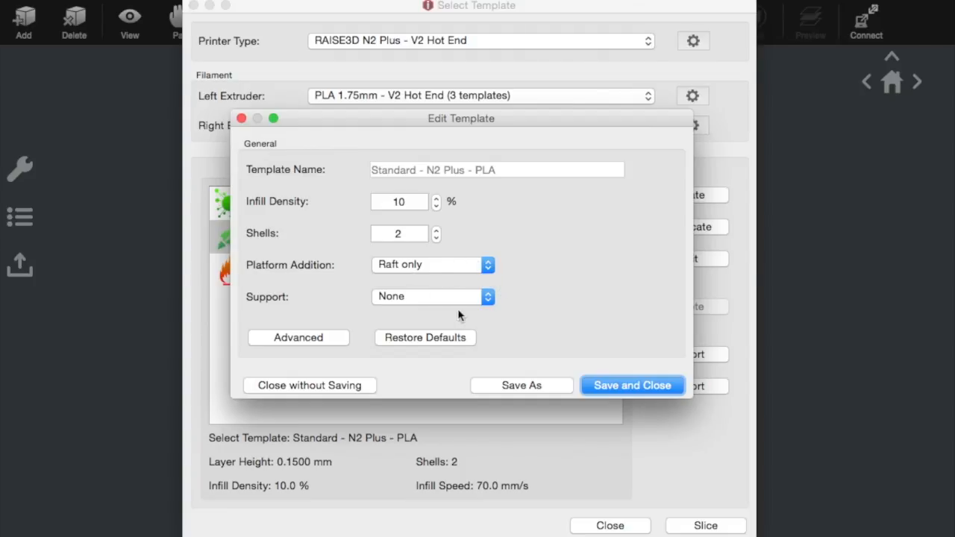
left_click(298, 337)
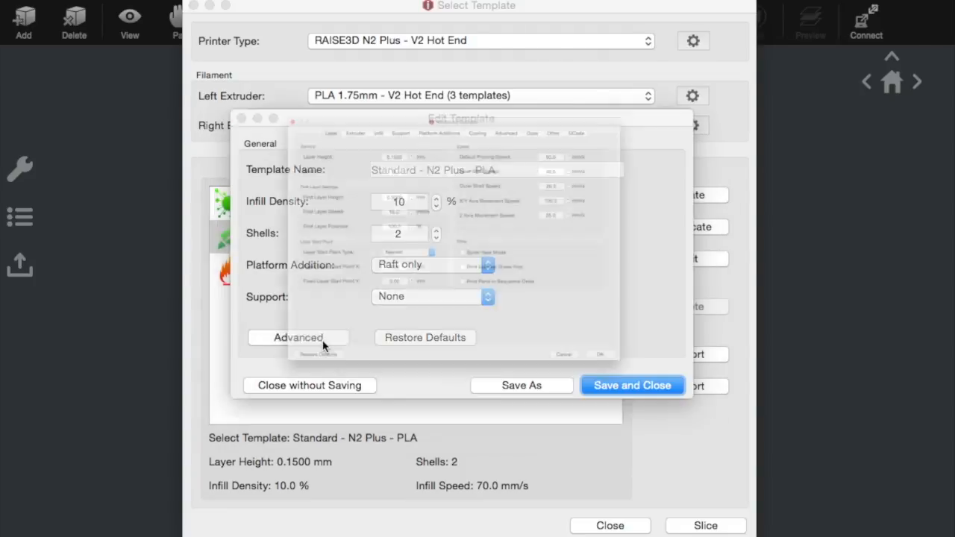
Step: Browse the Layer, Extruder and Support sections of the template's Advanced Settings
left_click(299, 337)
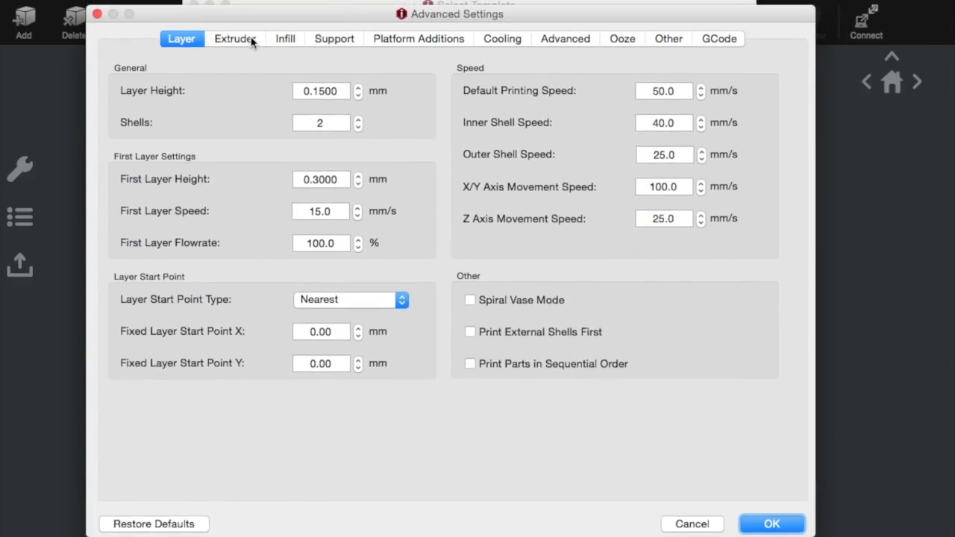
left_click(235, 38)
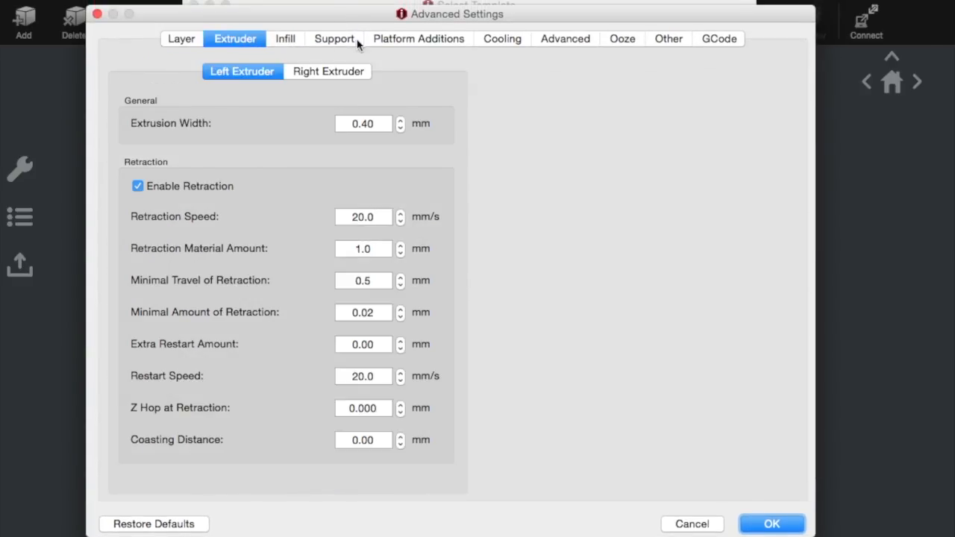
left_click(335, 39)
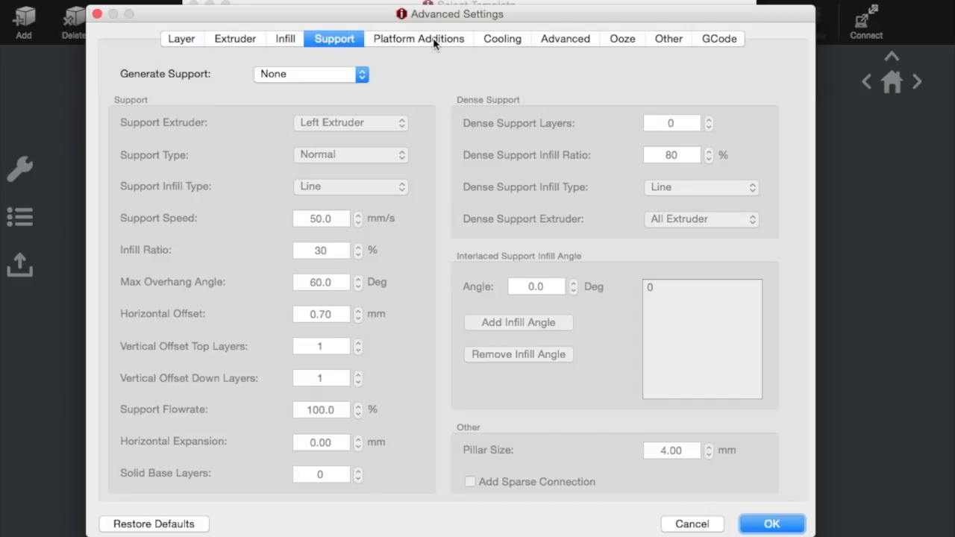
mouse_move(516, 54)
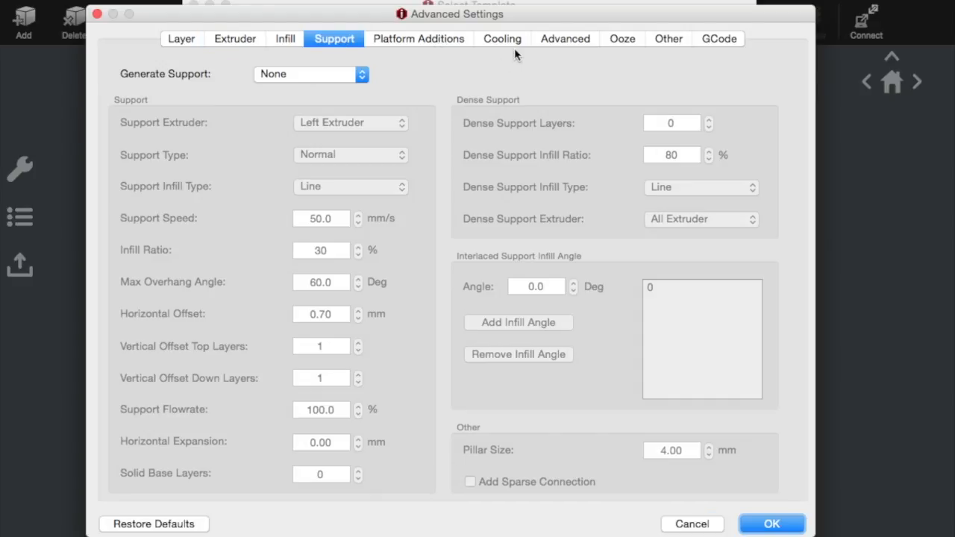
mouse_move(612, 99)
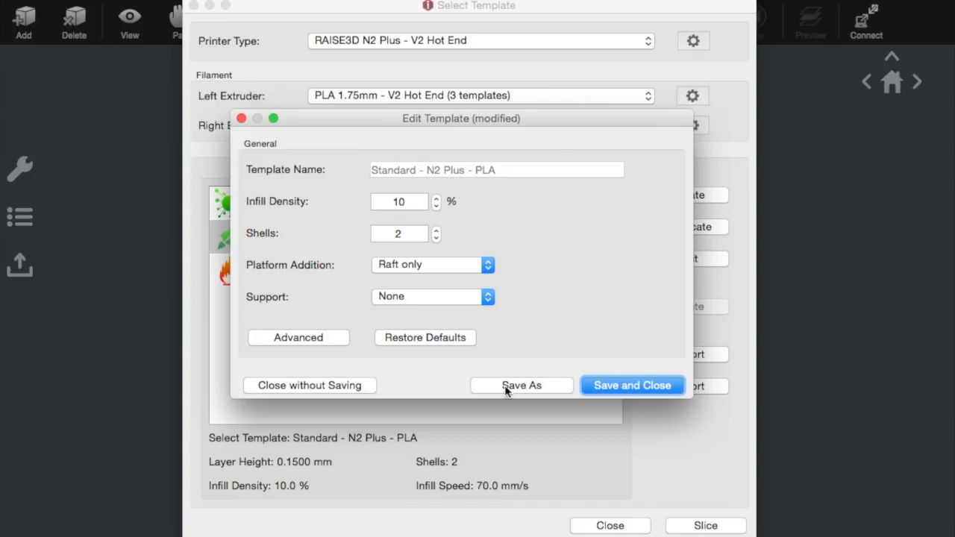
mouse_move(367, 302)
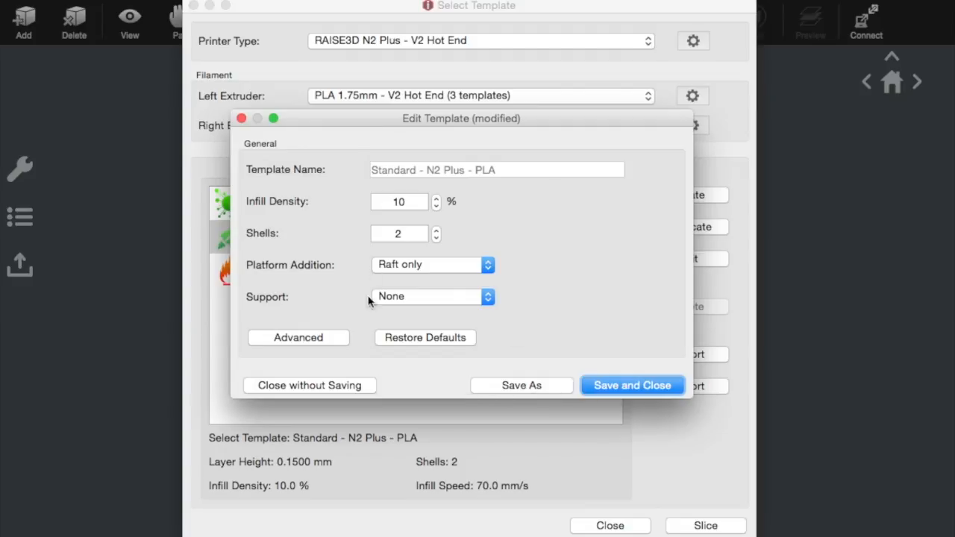
mouse_move(627, 394)
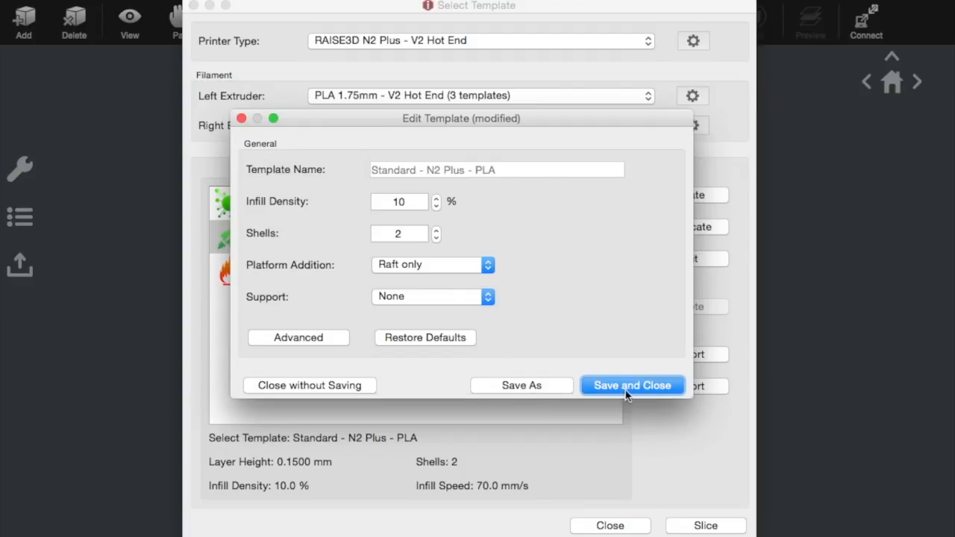
mouse_move(309, 385)
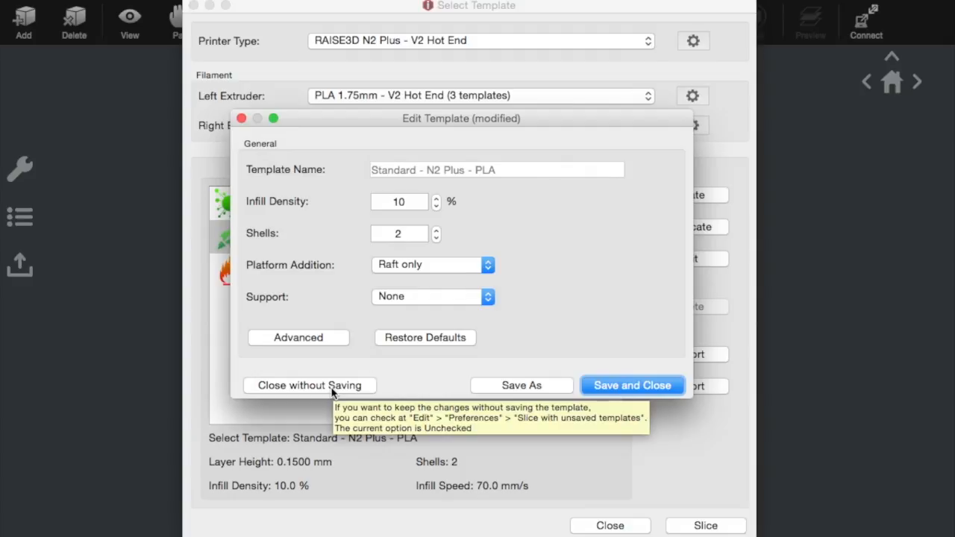
Step: Close the template editor, leaving Standard - N2 Plus - PLA selected in the list
left_click(309, 385)
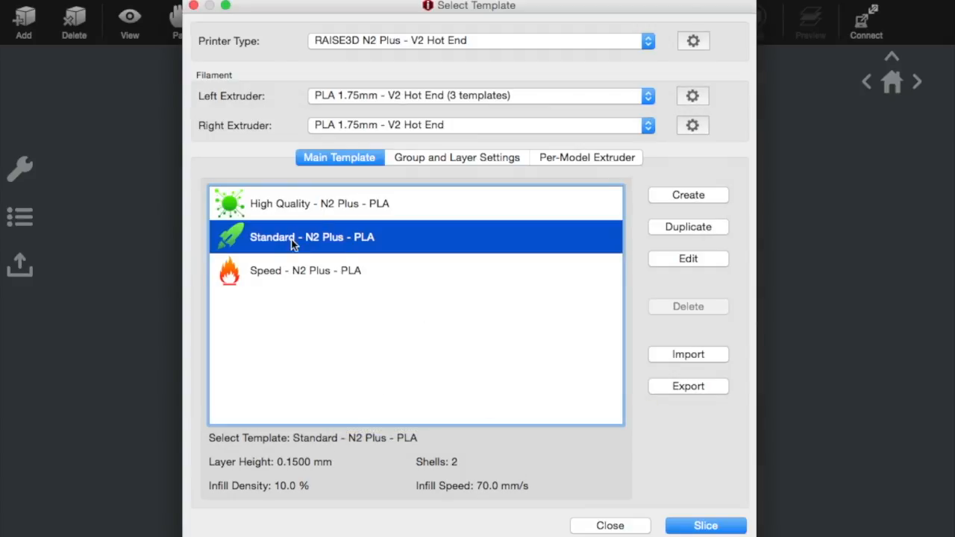
mouse_move(293, 246)
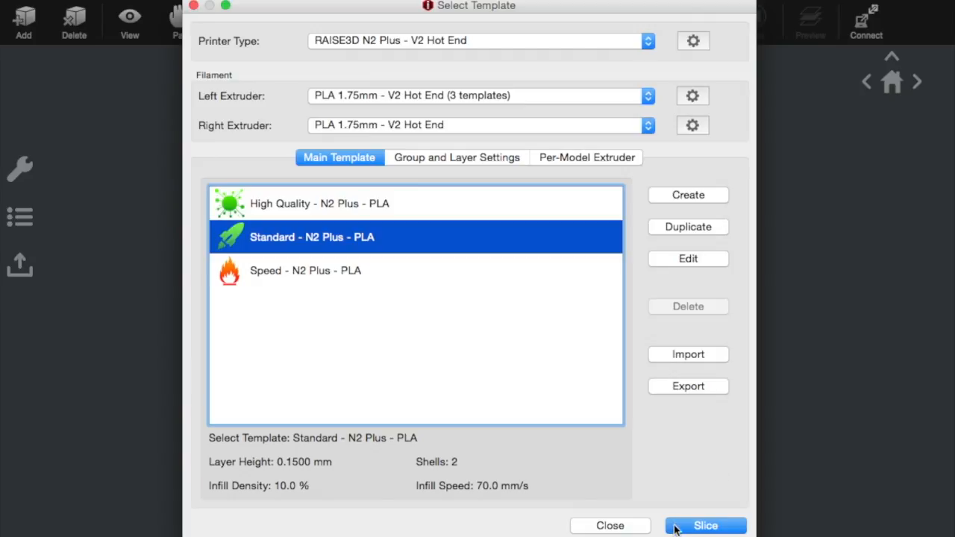
mouse_move(680, 529)
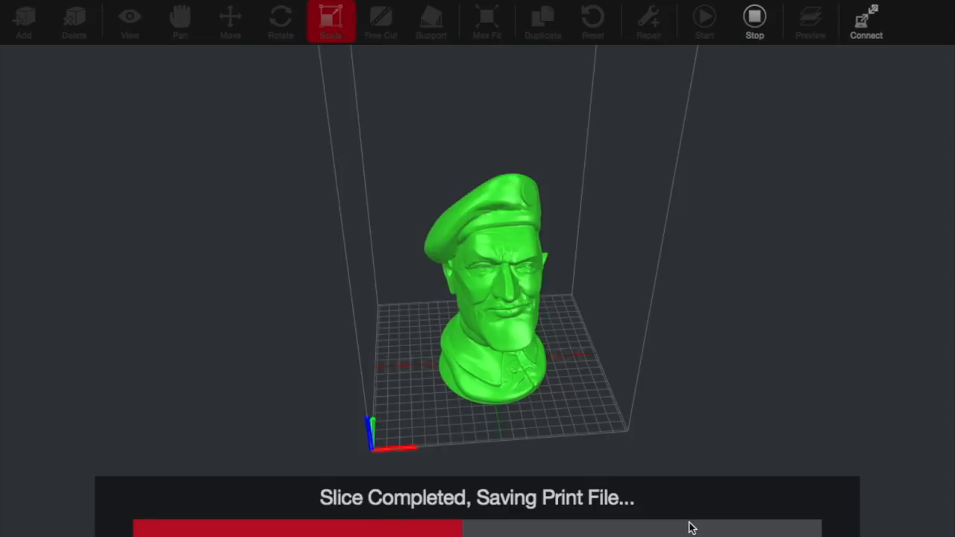
mouse_move(746, 392)
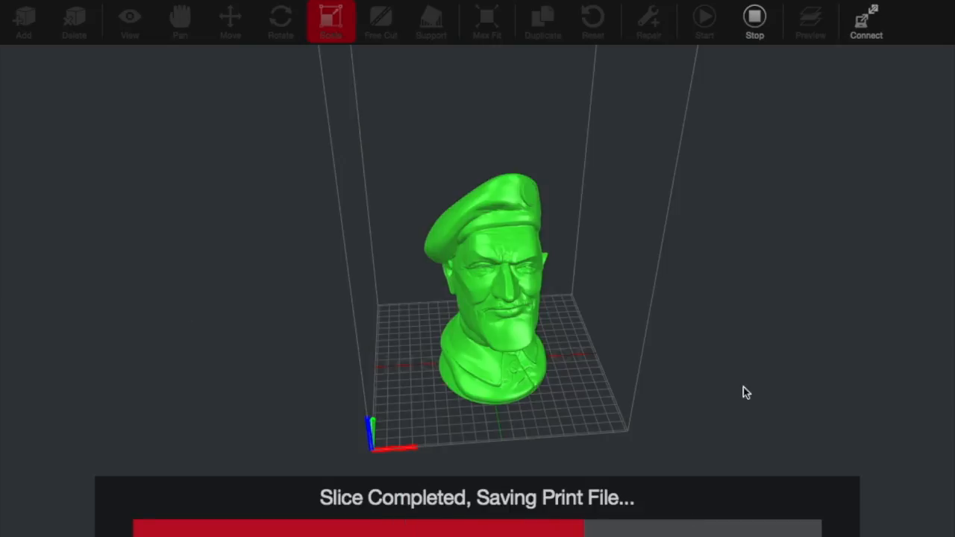
mouse_move(584, 401)
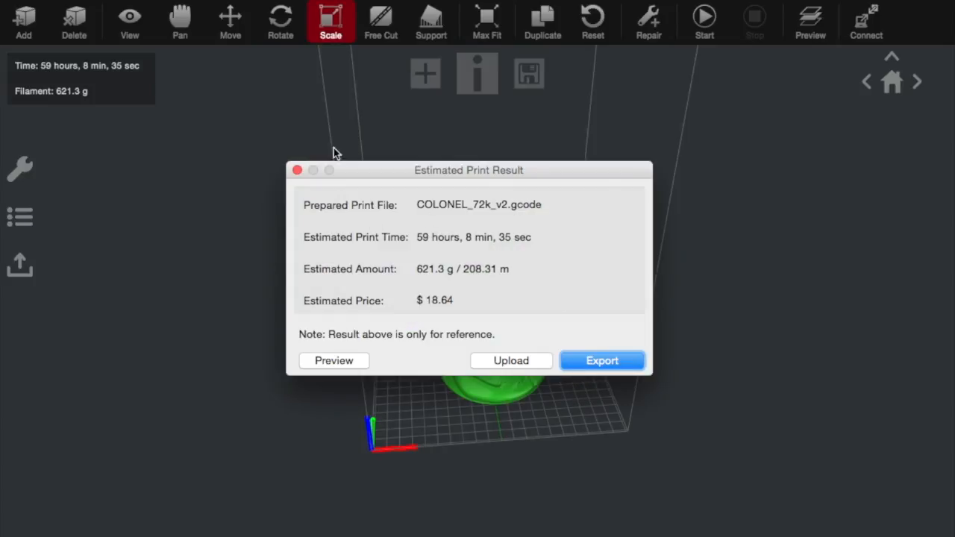
mouse_move(423, 179)
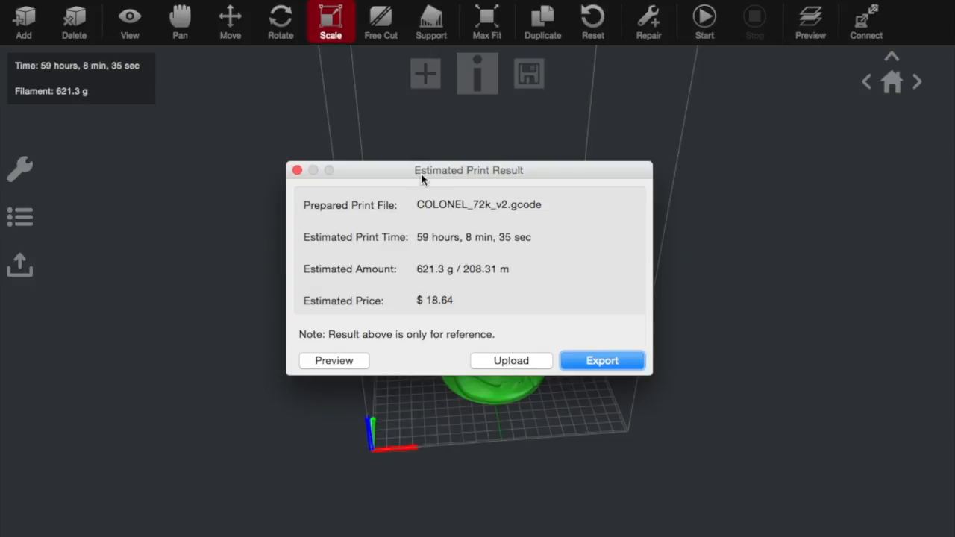
mouse_move(441, 209)
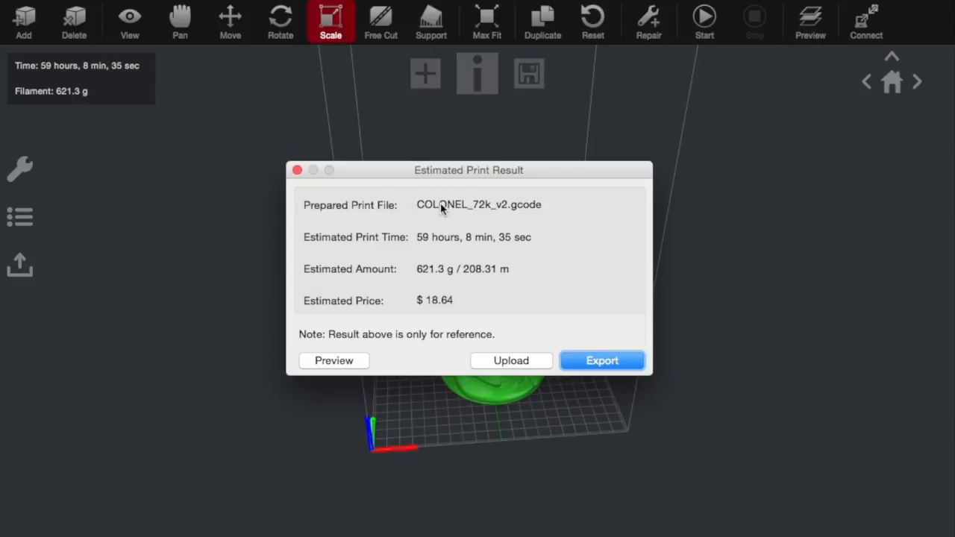
mouse_move(421, 292)
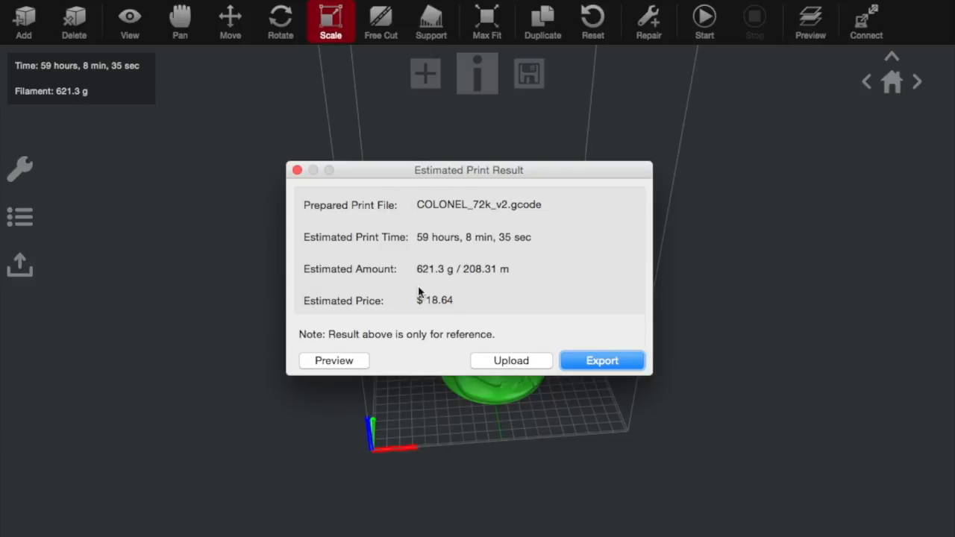
mouse_move(406, 332)
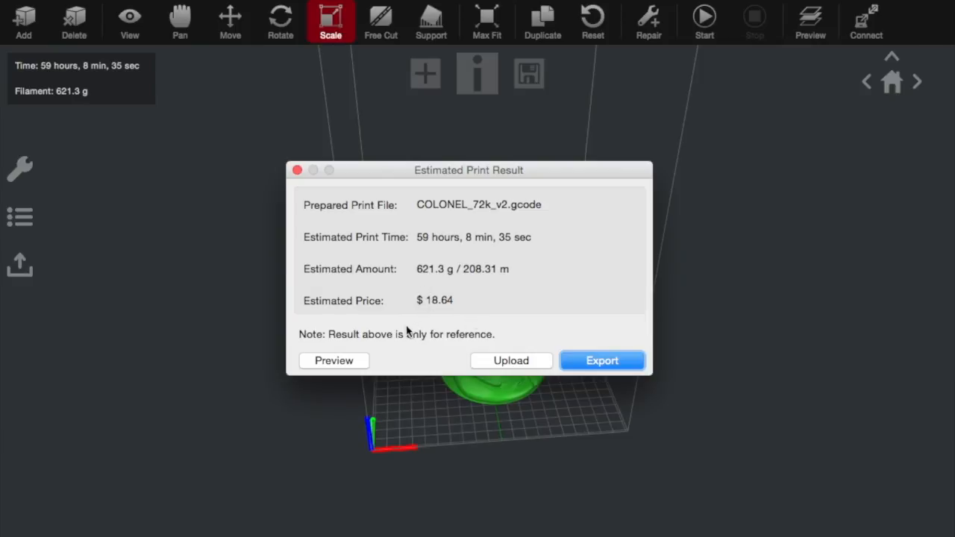
mouse_move(528, 314)
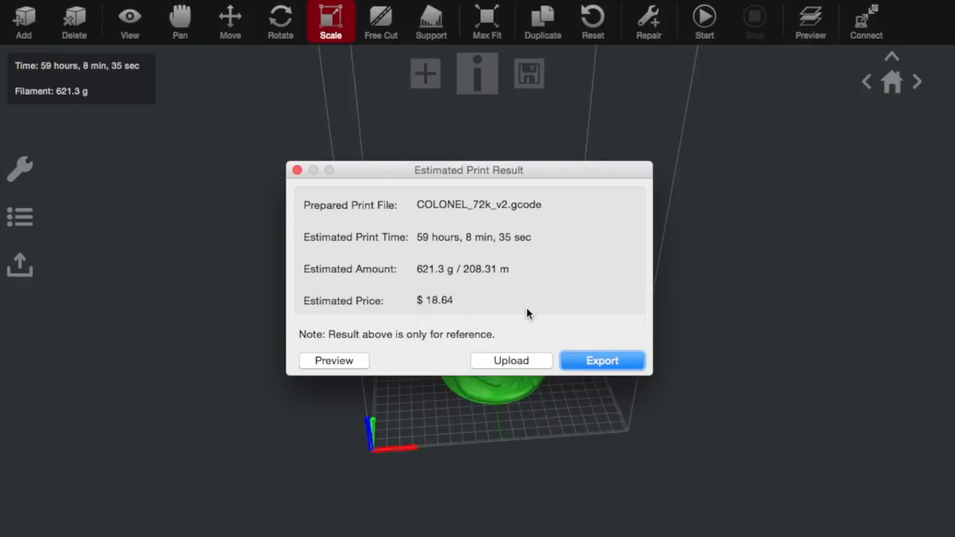
mouse_move(445, 259)
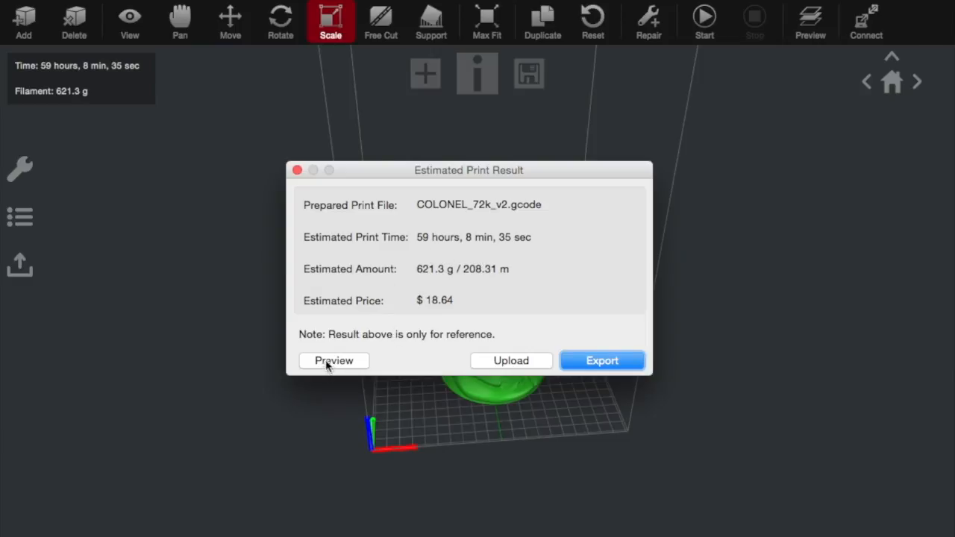
mouse_move(523, 360)
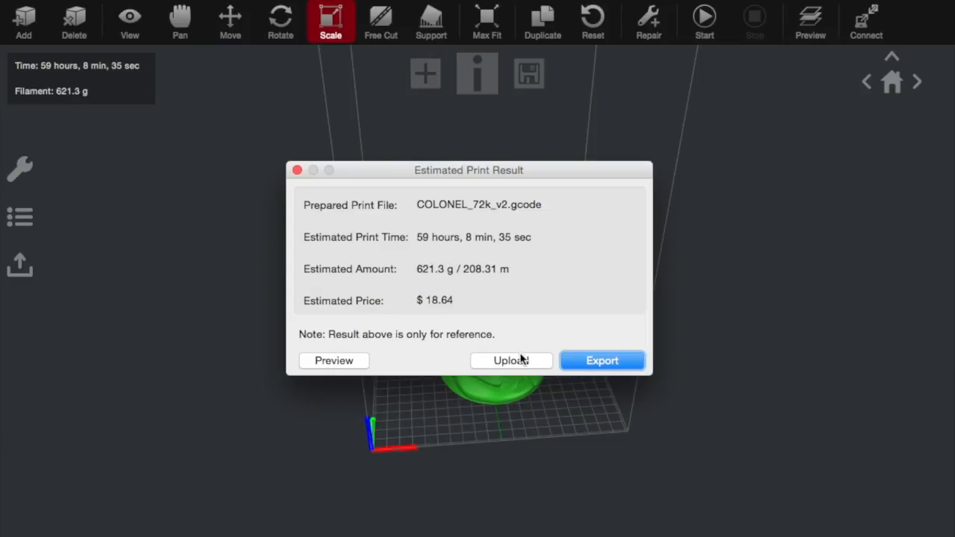
mouse_move(515, 376)
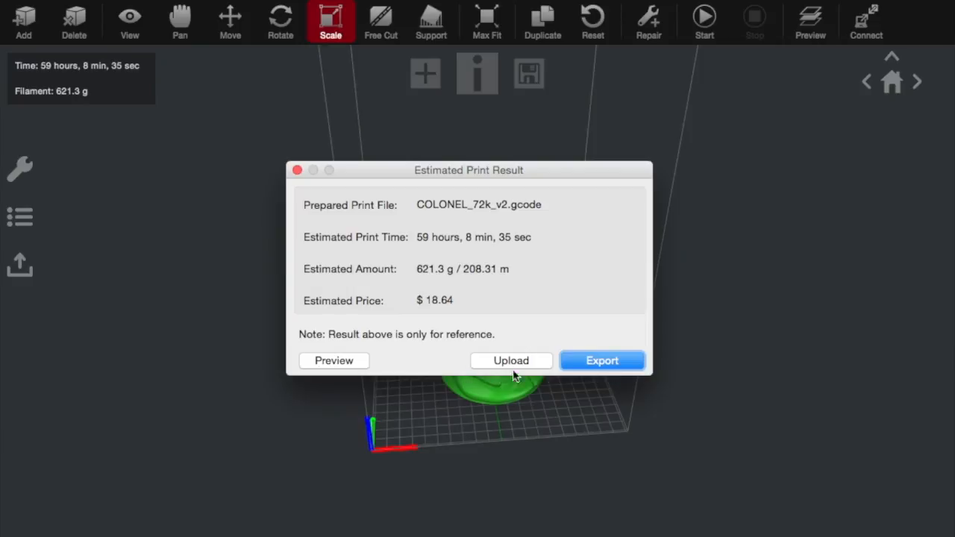
mouse_move(533, 365)
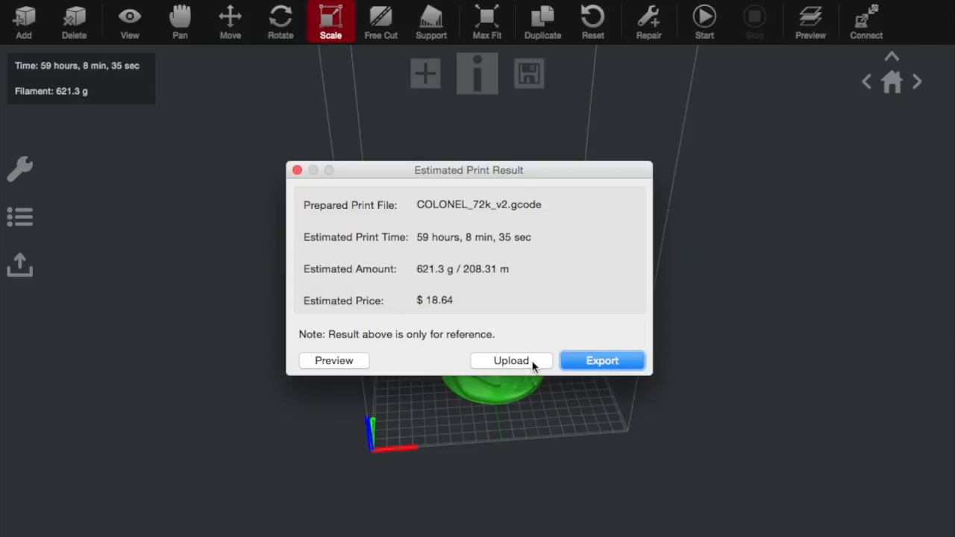
Step: Upload the sliced COLONEL_72k_v2.gcode to bring up the Select Printer dialog
left_click(510, 360)
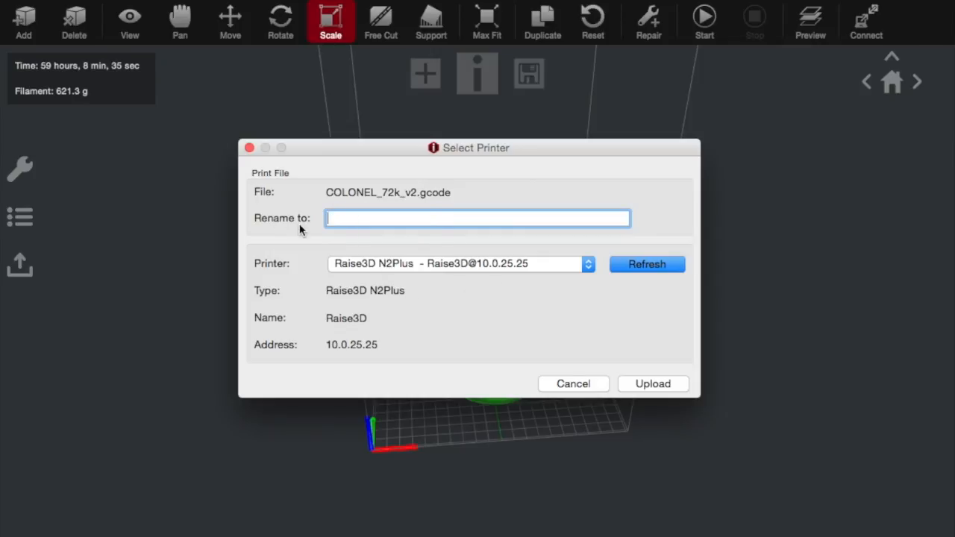
Step: Rename the file to 'Test Print' and upload it to the Raise3D N2Plus
type("Test Print")
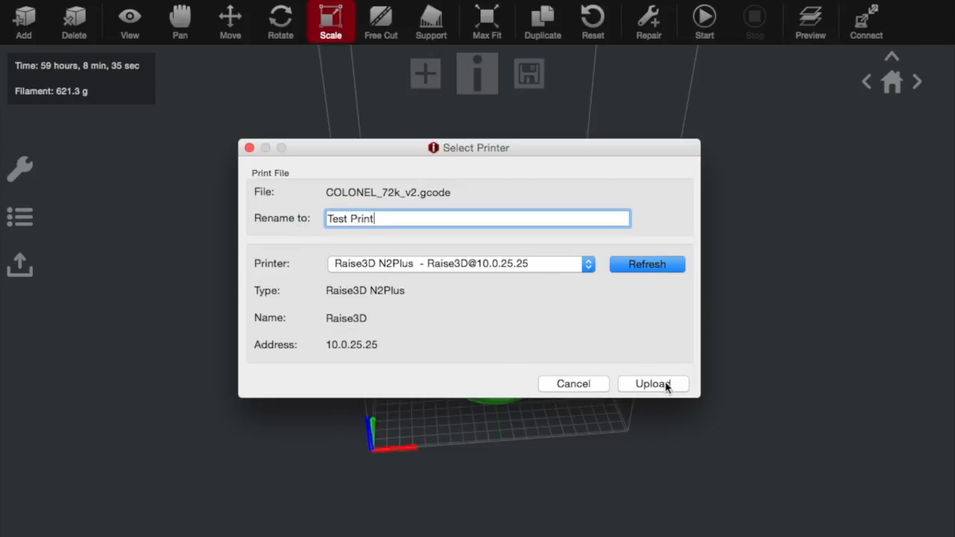
left_click(651, 384)
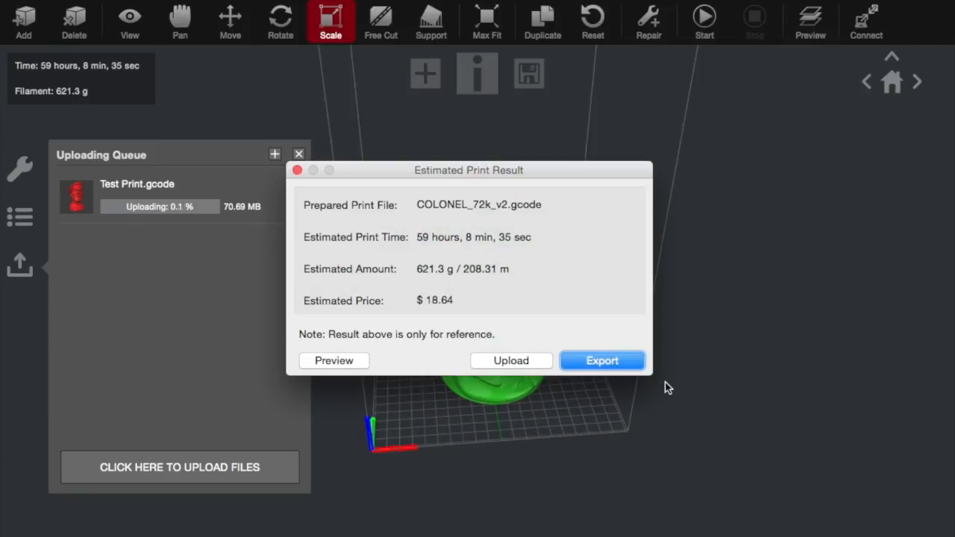
mouse_move(375, 168)
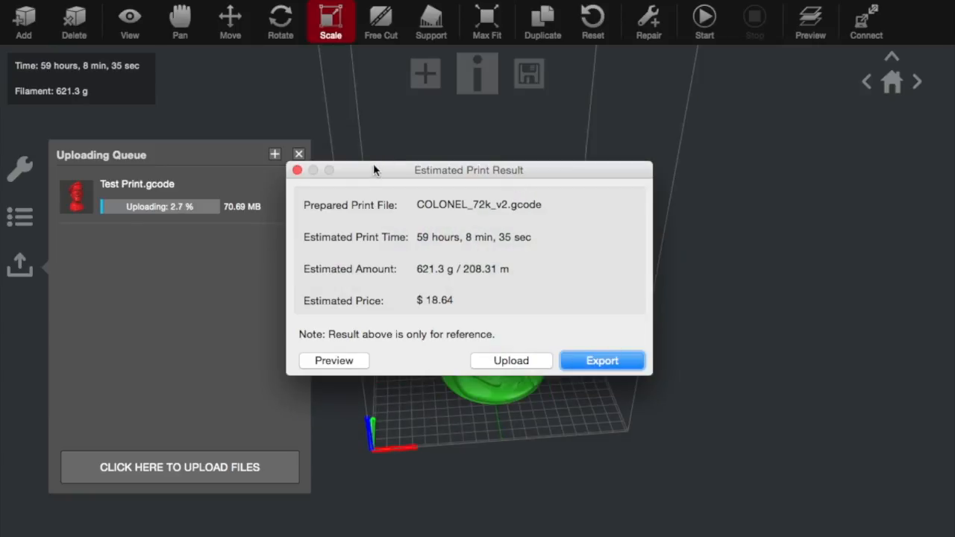
Step: Move the Estimated Print Result dialog aside to watch the Test Print upload progress
left_click_drag(469, 171, 574, 168)
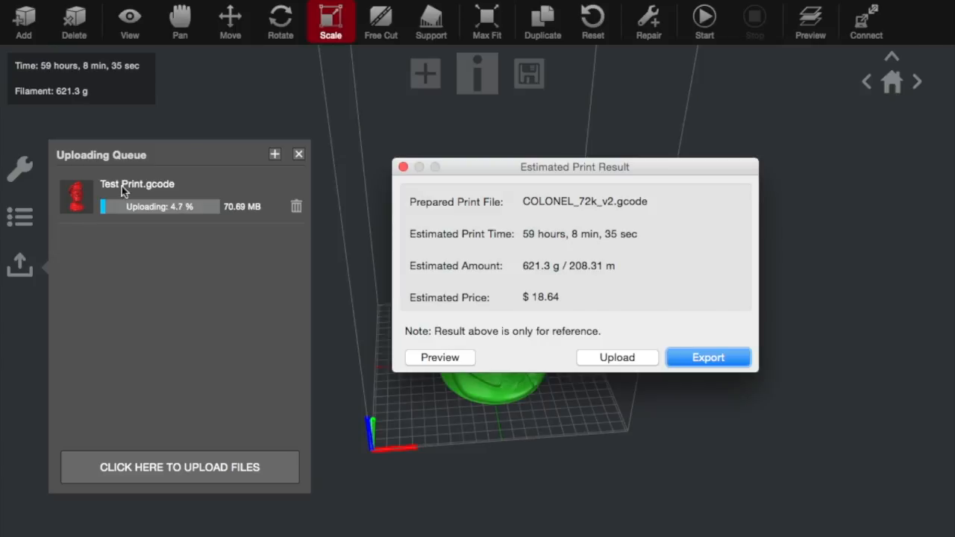
mouse_move(179, 224)
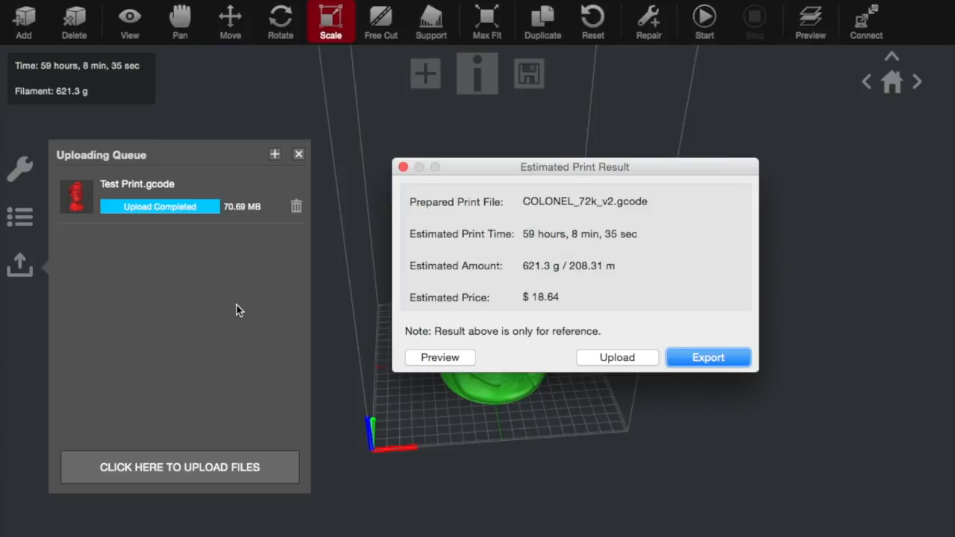
mouse_move(167, 206)
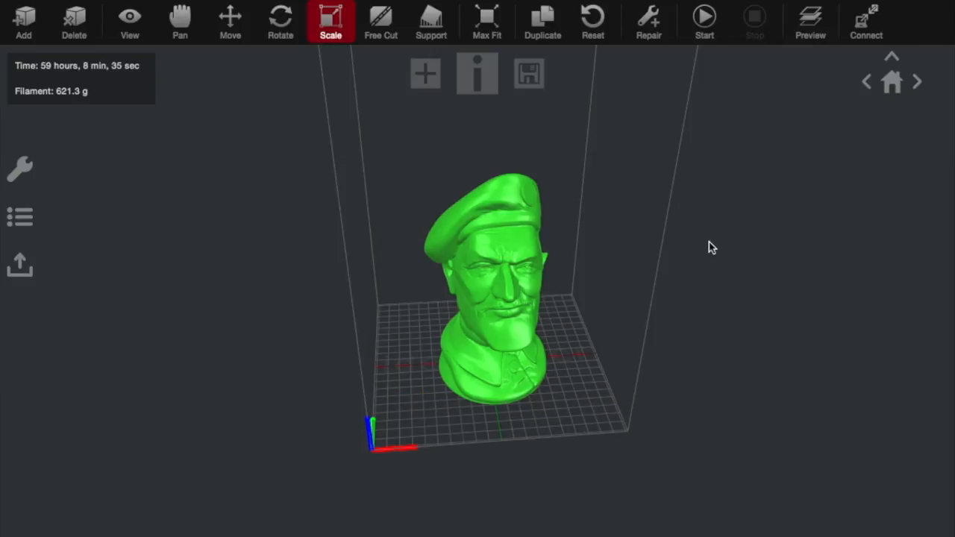
mouse_move(866, 22)
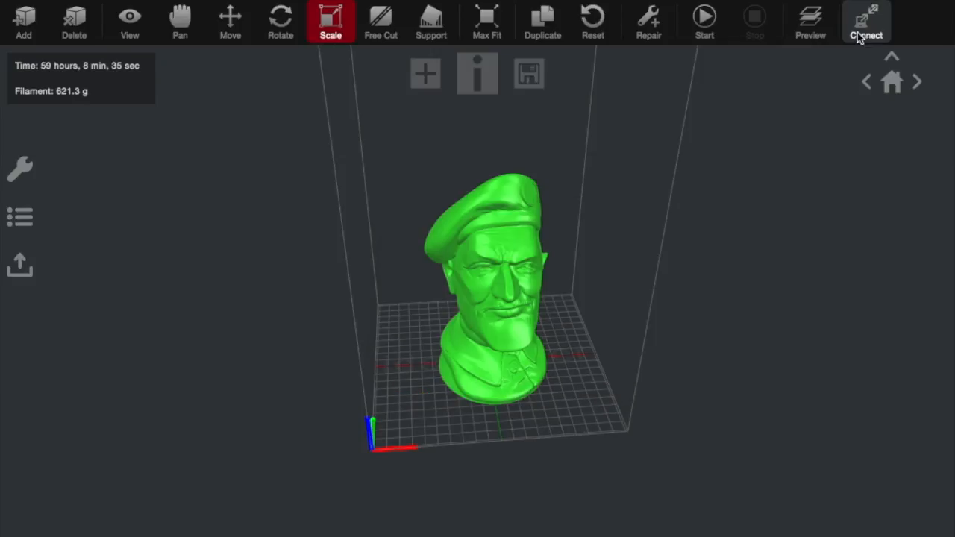
Step: Connect to the Raise3D N2Plus and show details of Test Print.gcode in its local storage
left_click(866, 23)
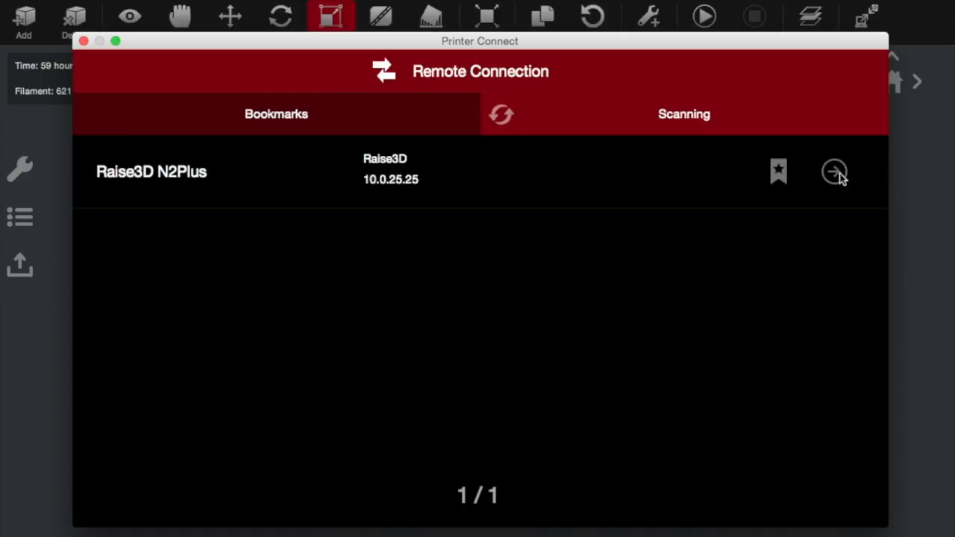
left_click(835, 171)
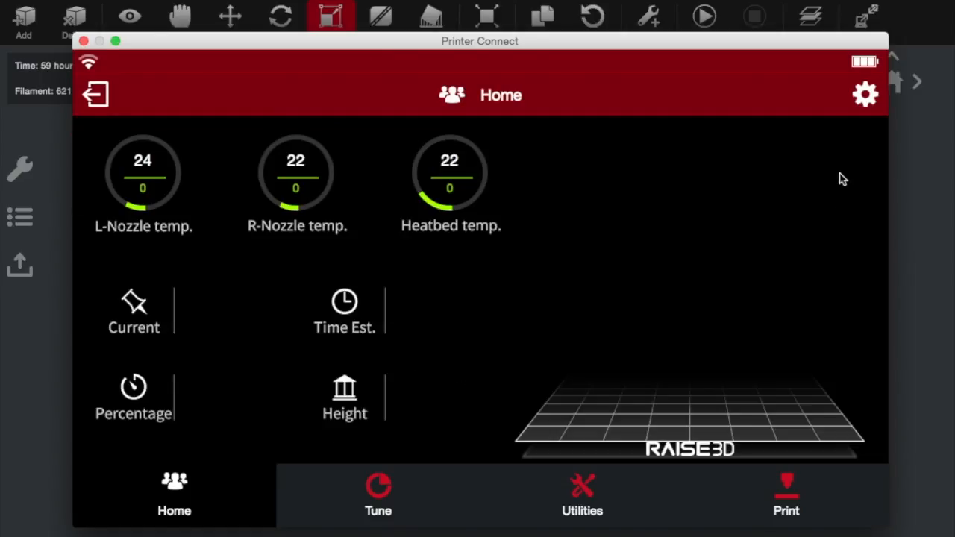
mouse_move(395, 272)
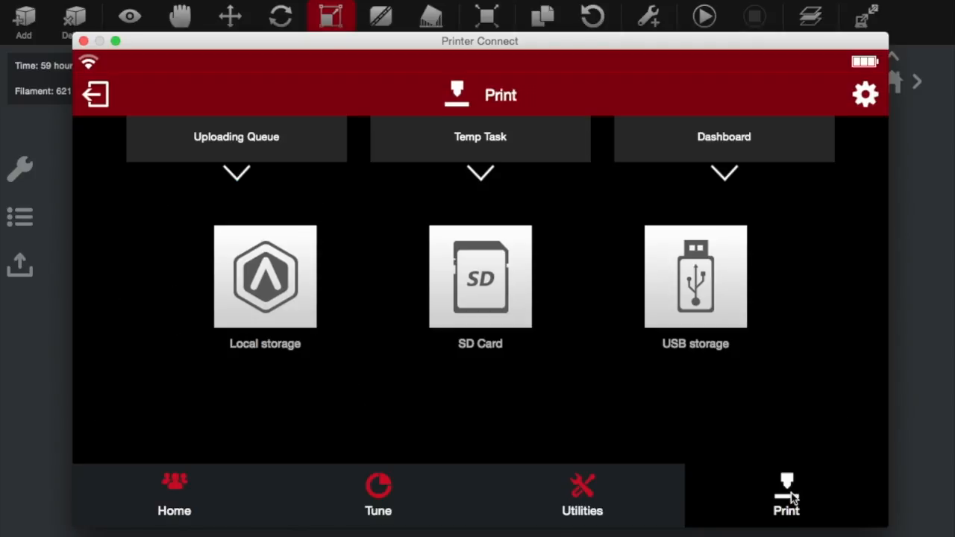
mouse_move(276, 283)
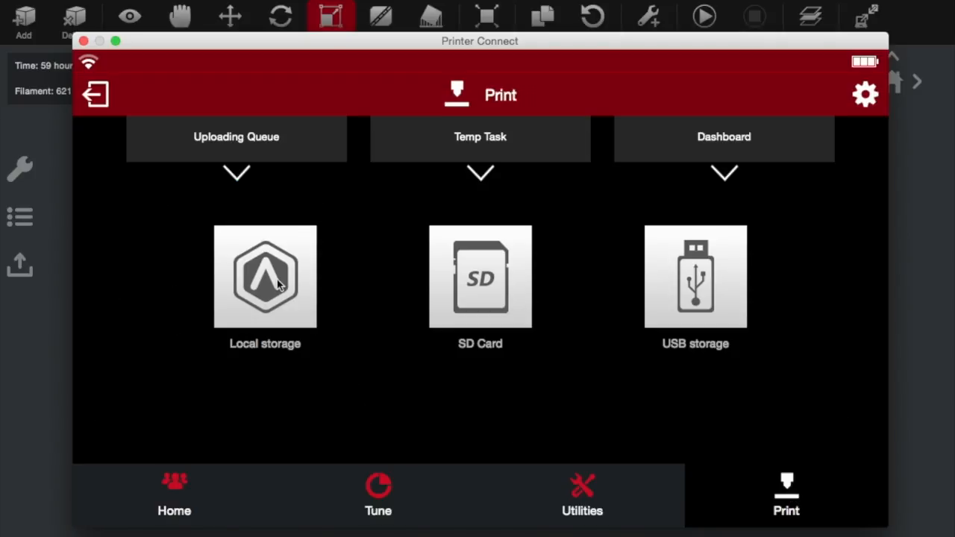
left_click(266, 276)
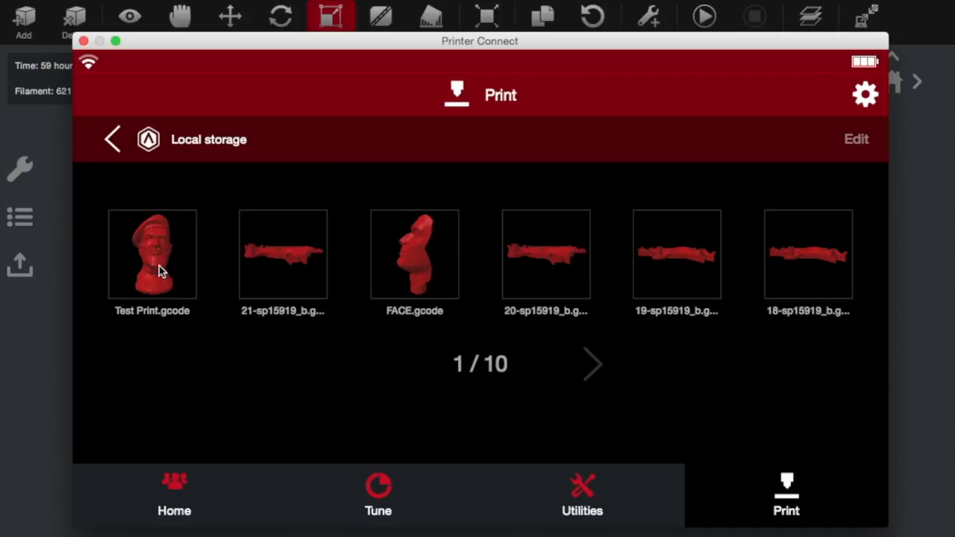
left_click(152, 254)
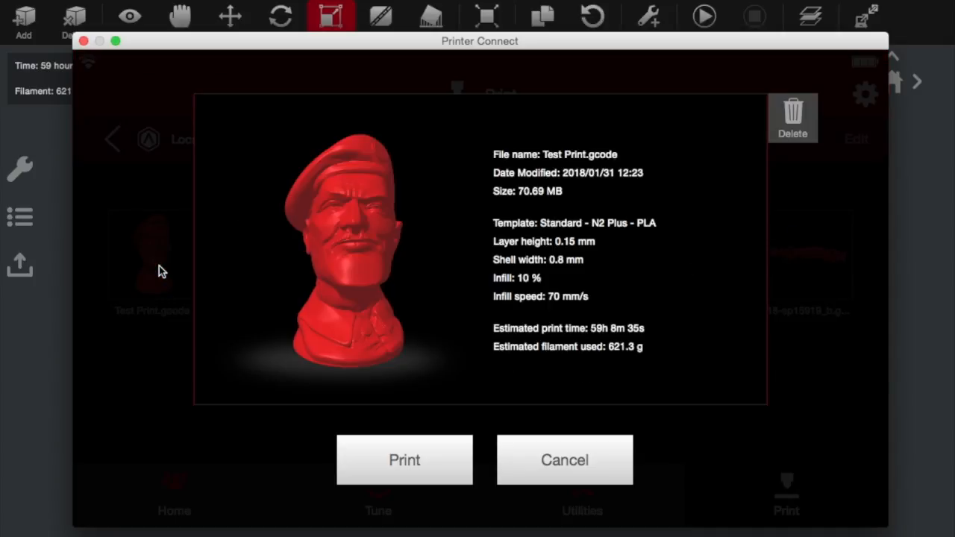
mouse_move(597, 112)
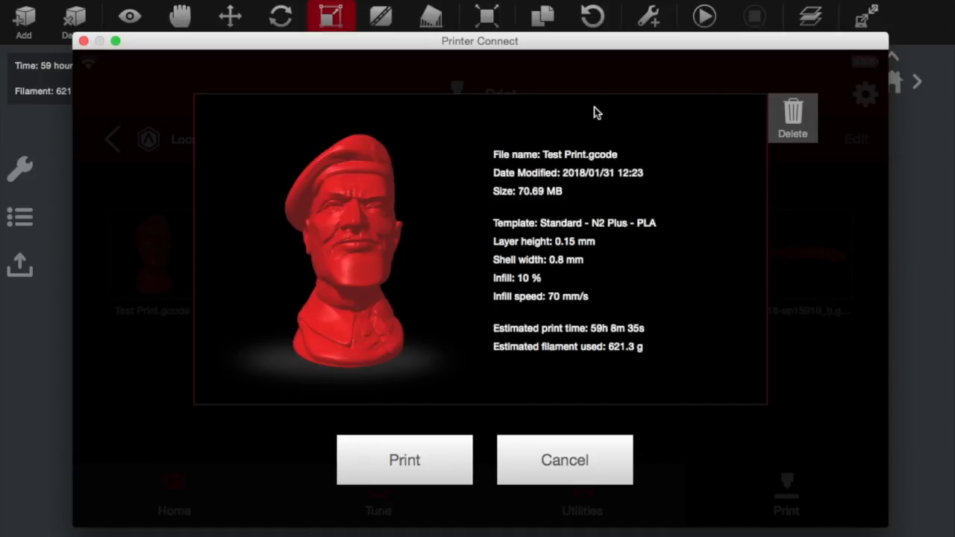
mouse_move(321, 367)
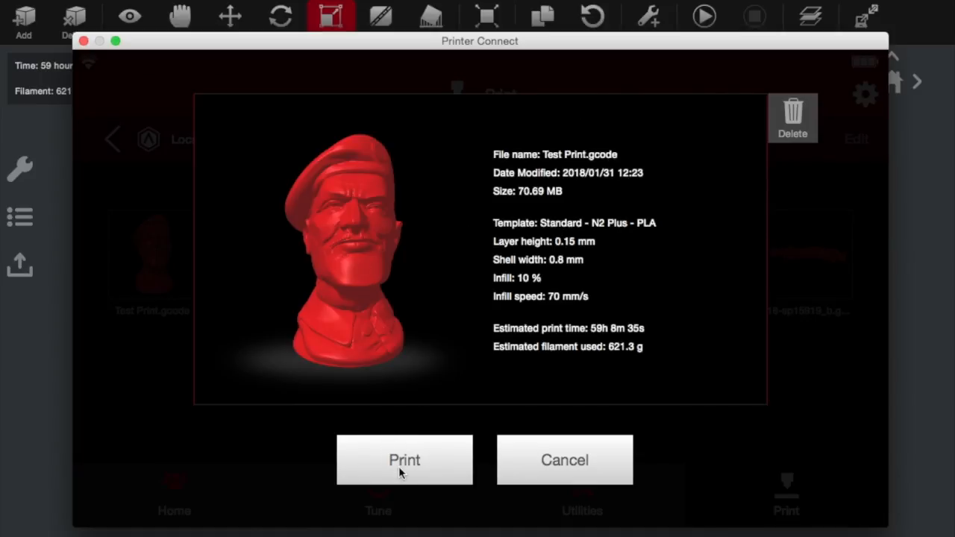
Step: Start printing Test Print.gcode on the remote Raise3D N2Plus
left_click(405, 459)
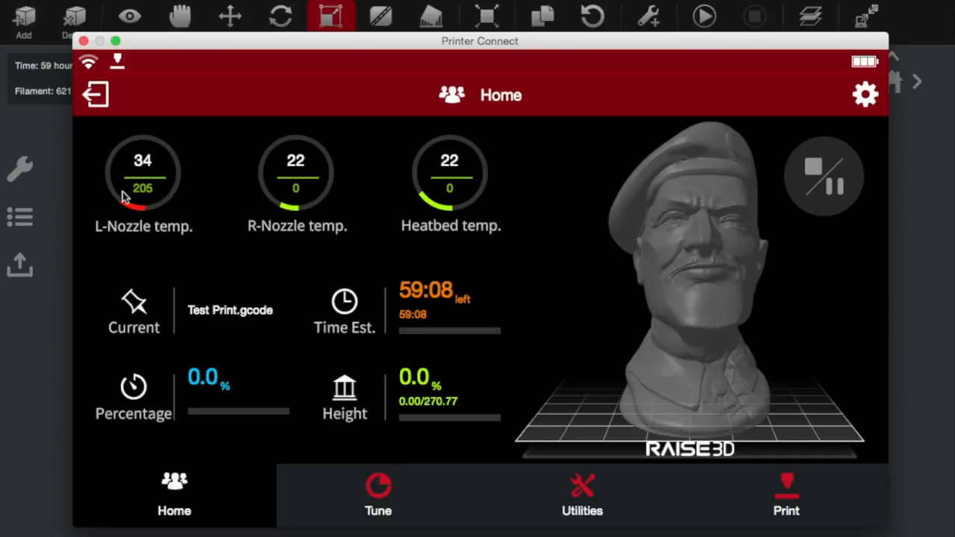
mouse_move(215, 166)
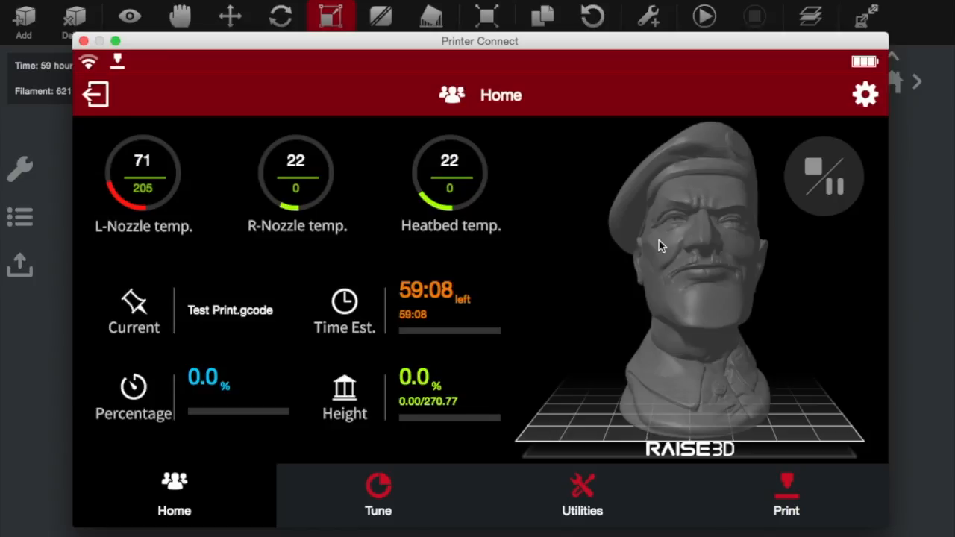
mouse_move(759, 373)
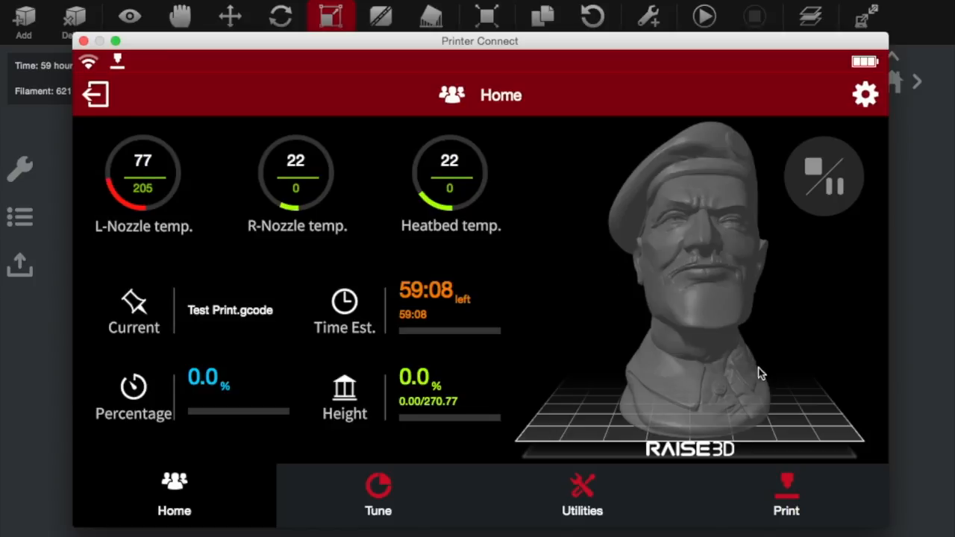
mouse_move(709, 383)
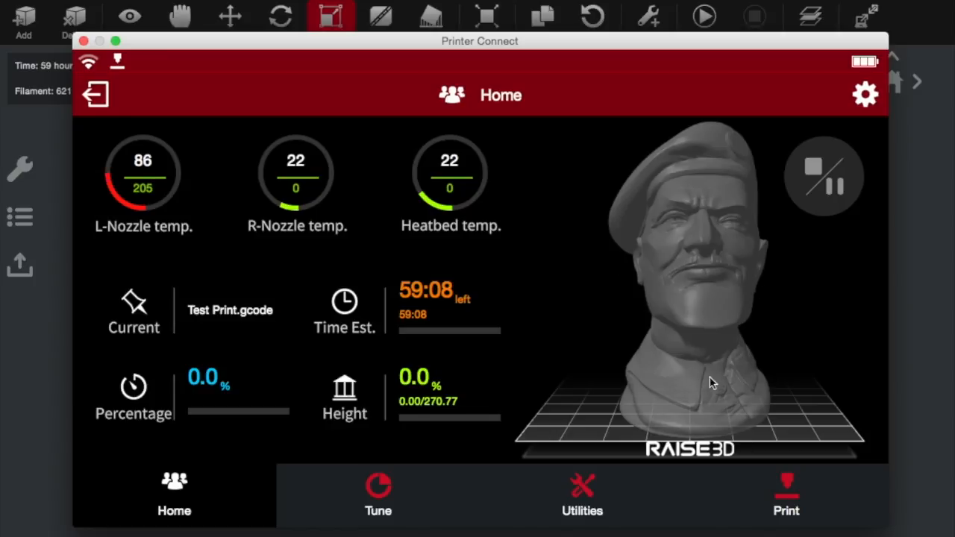
mouse_move(669, 427)
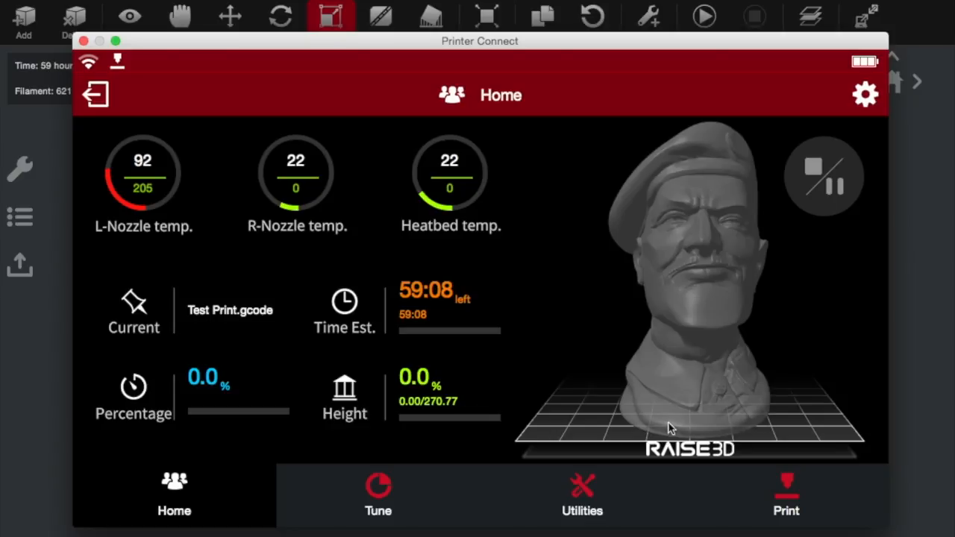
mouse_move(633, 306)
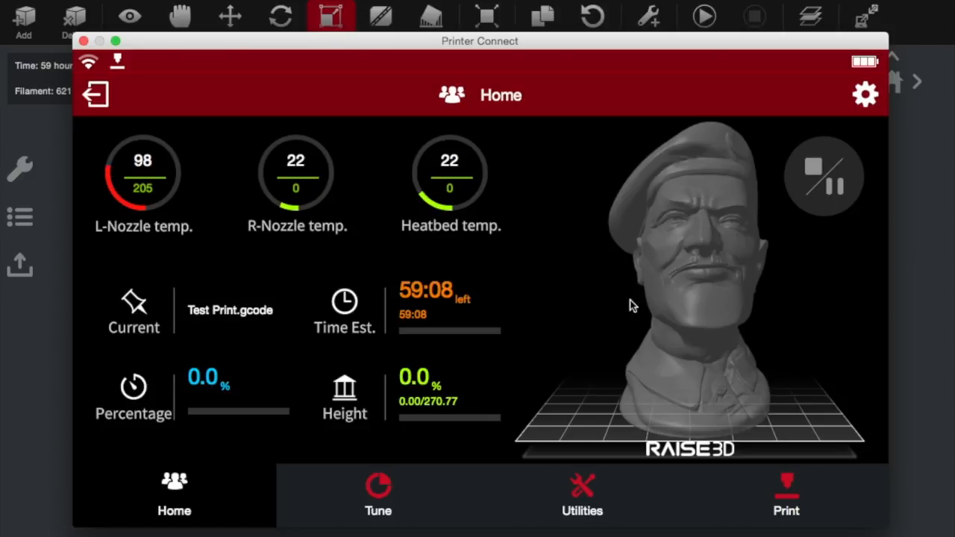